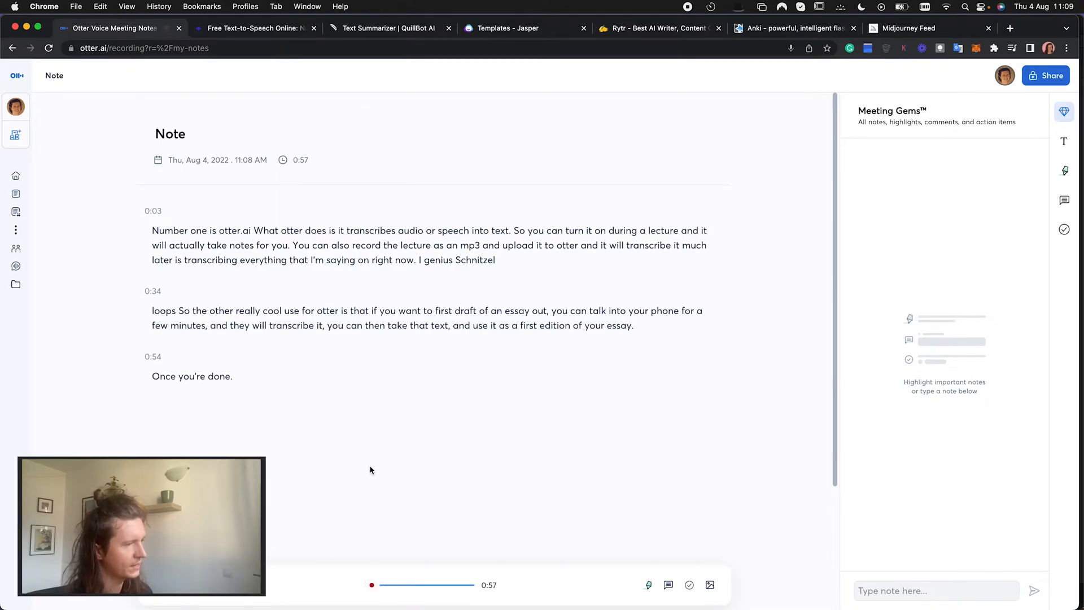
pyautogui.moveTo(386, 493)
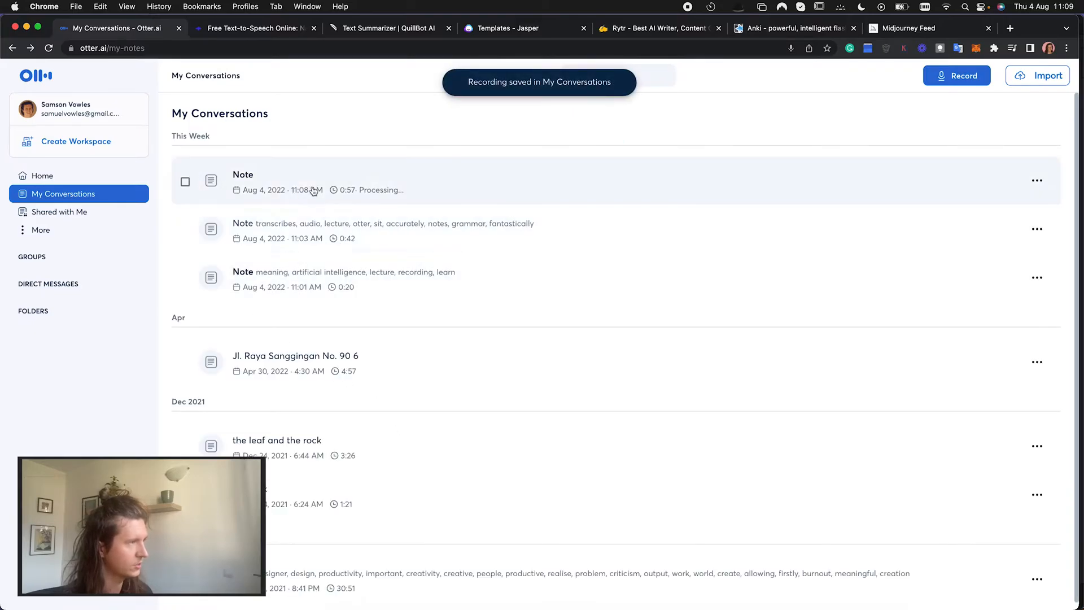
# Open the newest lecture note in My Conversations and copy its transcript
pyautogui.click(243, 174)
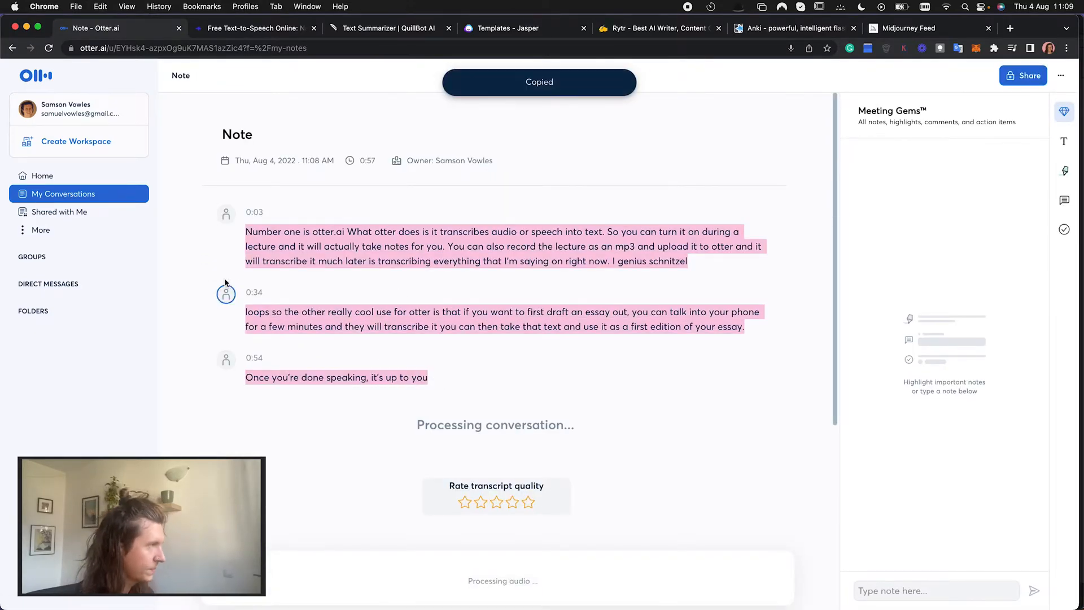
pyautogui.click(118, 28)
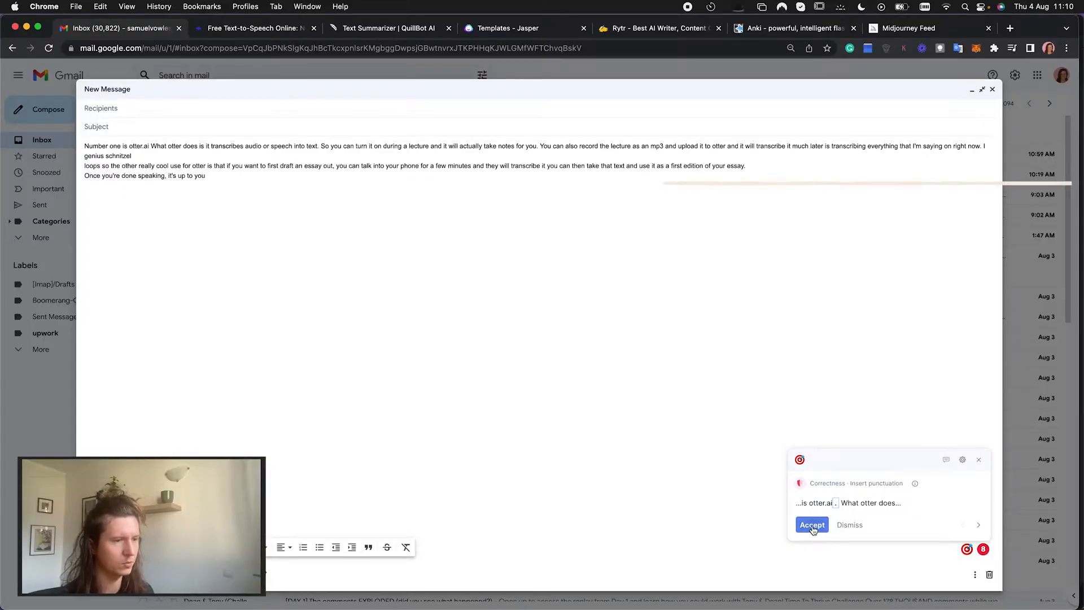
# Accept Grammarly's full stop after otter.ai, comma after lecture, and removal of 'actually'
pyautogui.click(812, 524)
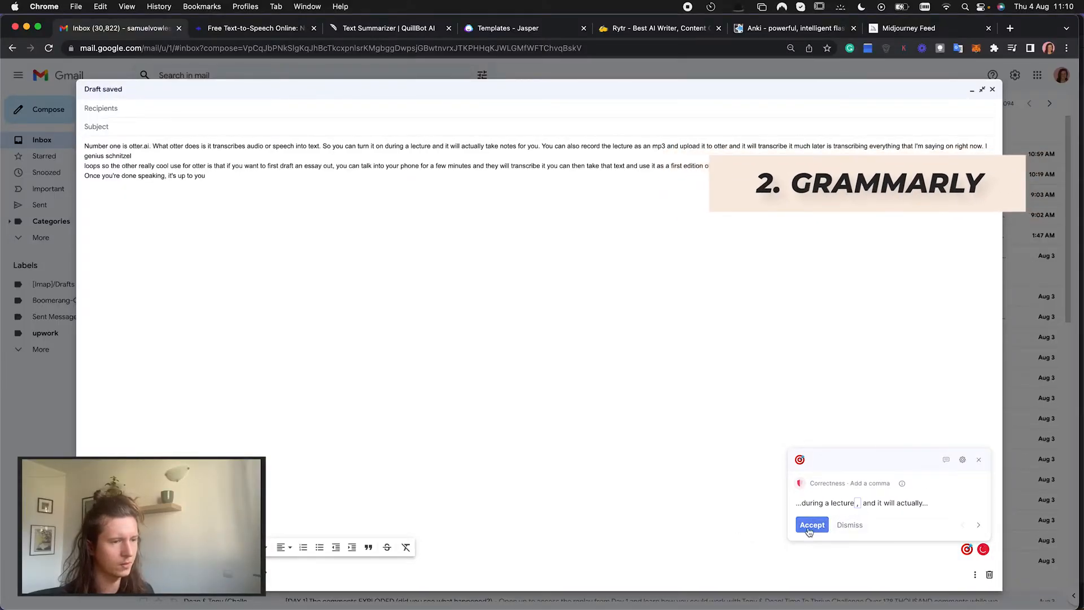
pyautogui.click(812, 524)
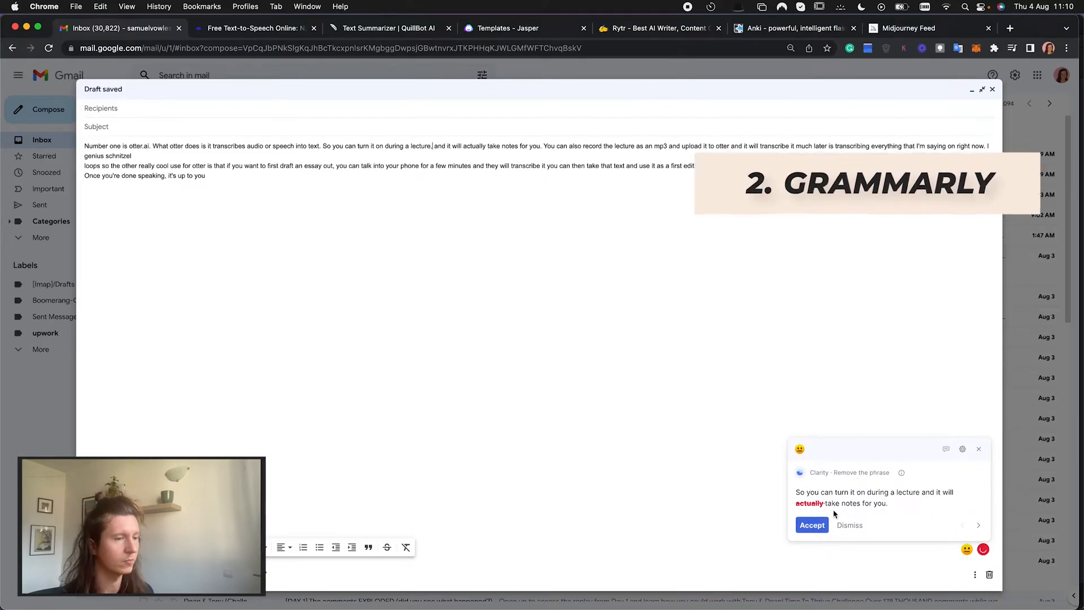
pyautogui.click(811, 525)
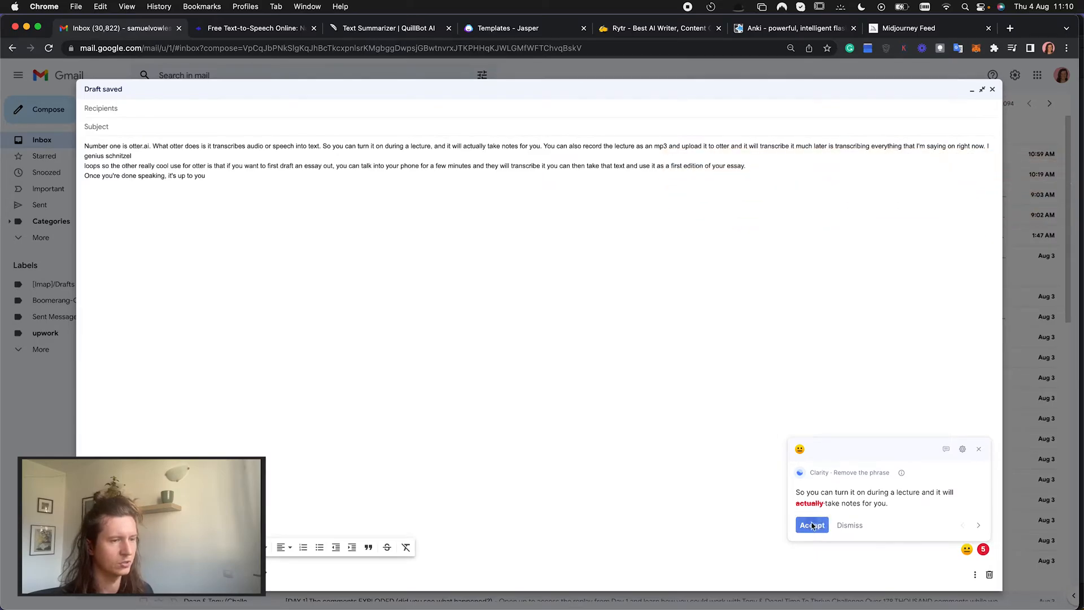
pyautogui.click(813, 524)
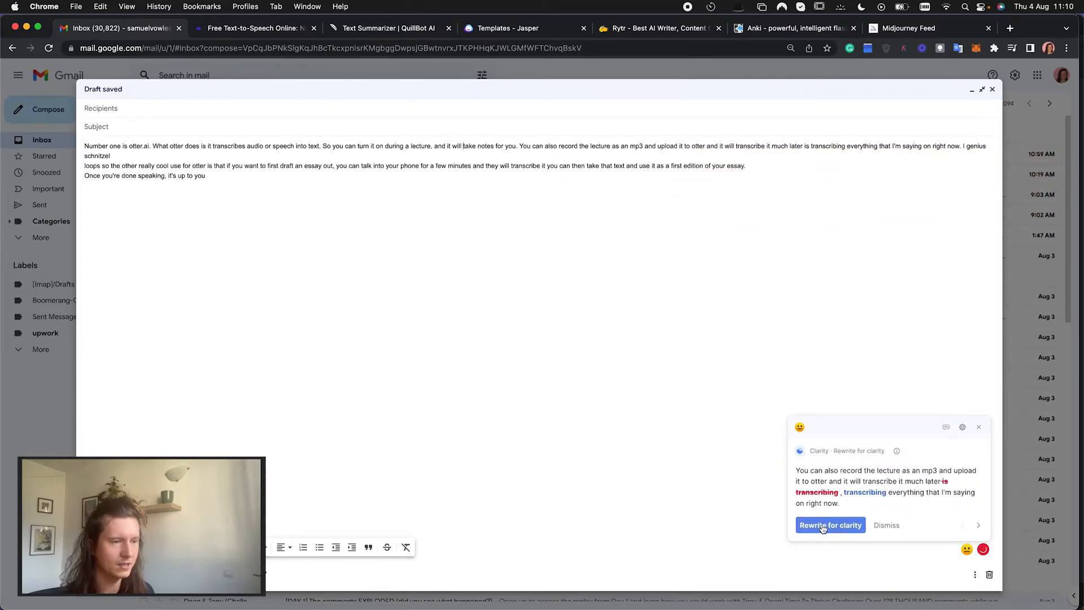
# Rewrite the repeated transcribing phrase for clarity and replace 'lecture' with 'course'
pyautogui.click(830, 525)
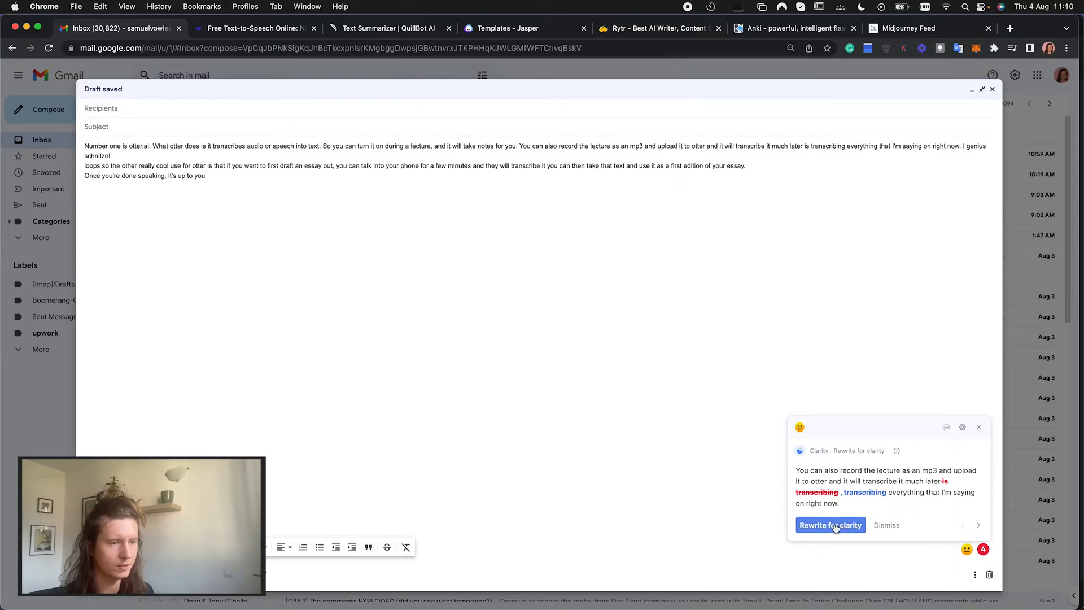
pyautogui.click(829, 524)
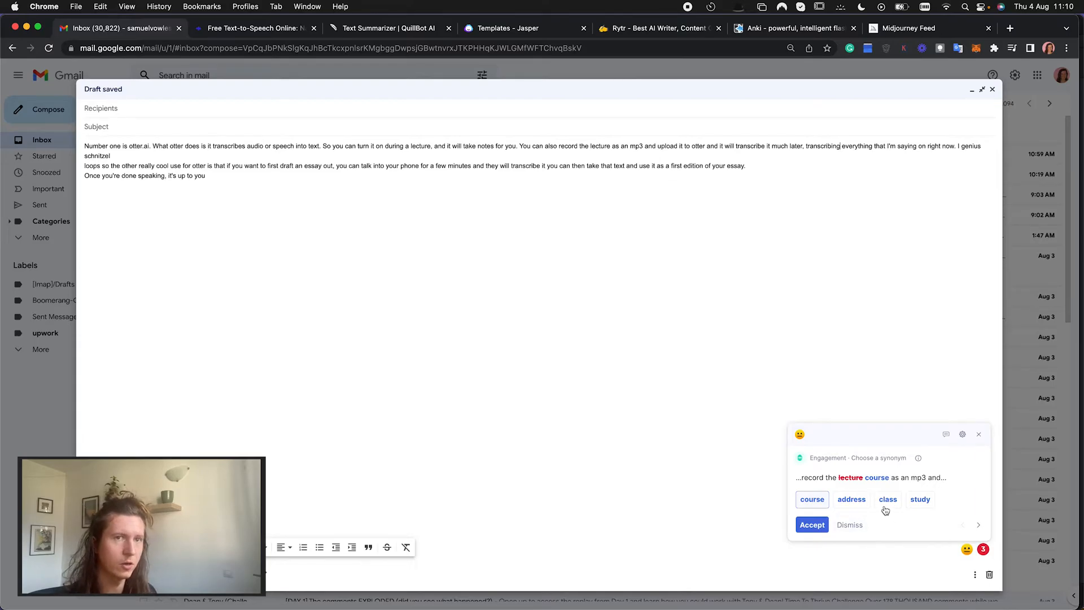
pyautogui.click(813, 499)
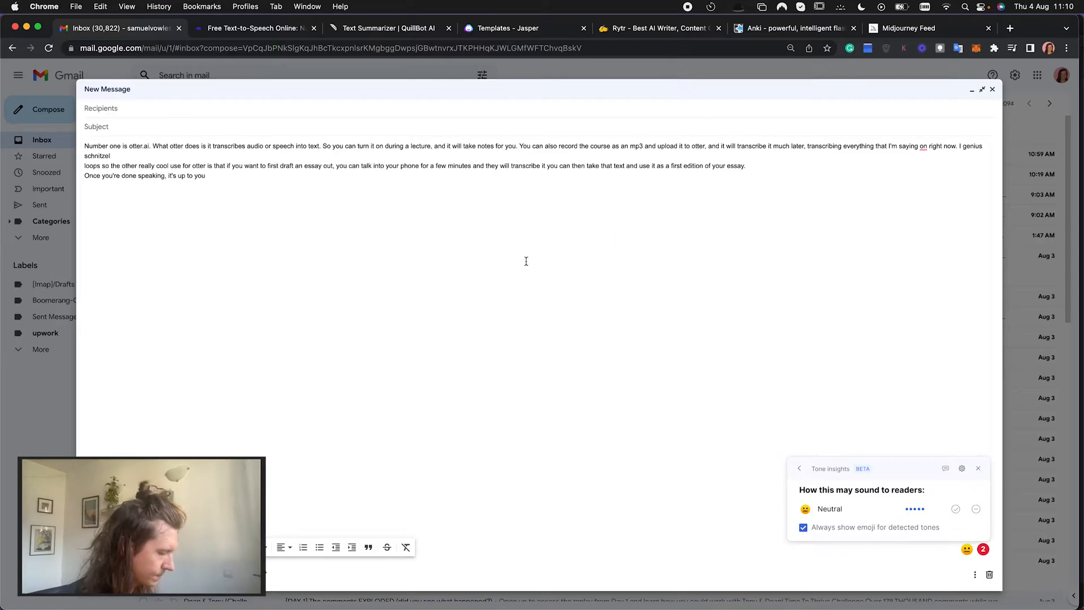
pyautogui.click(253, 27)
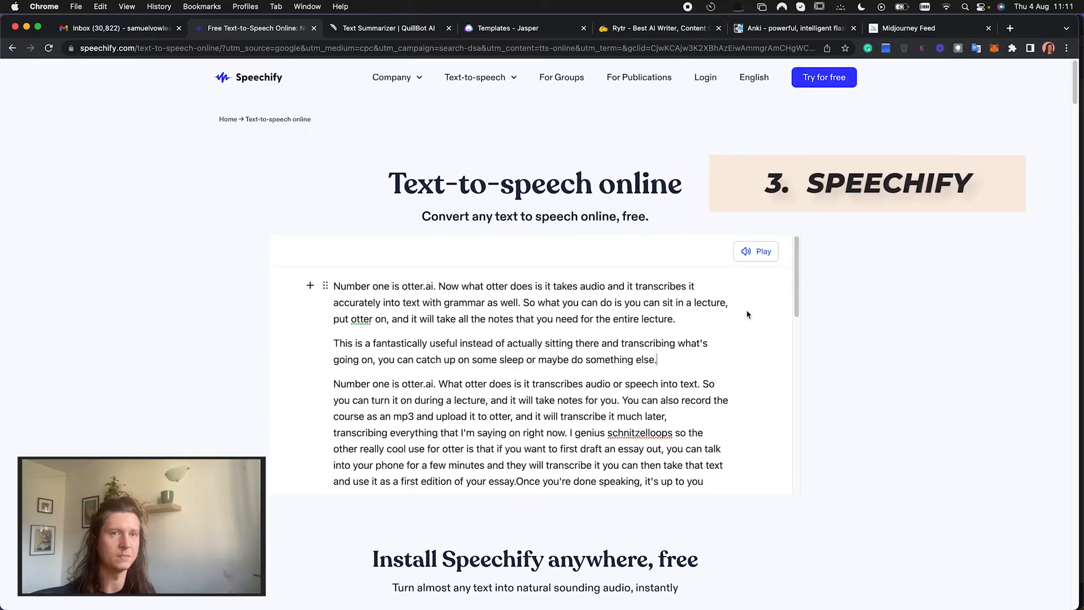
# Open QuillBot's summarizer and select the resulting 21-word one-sentence summary
pyautogui.click(385, 27)
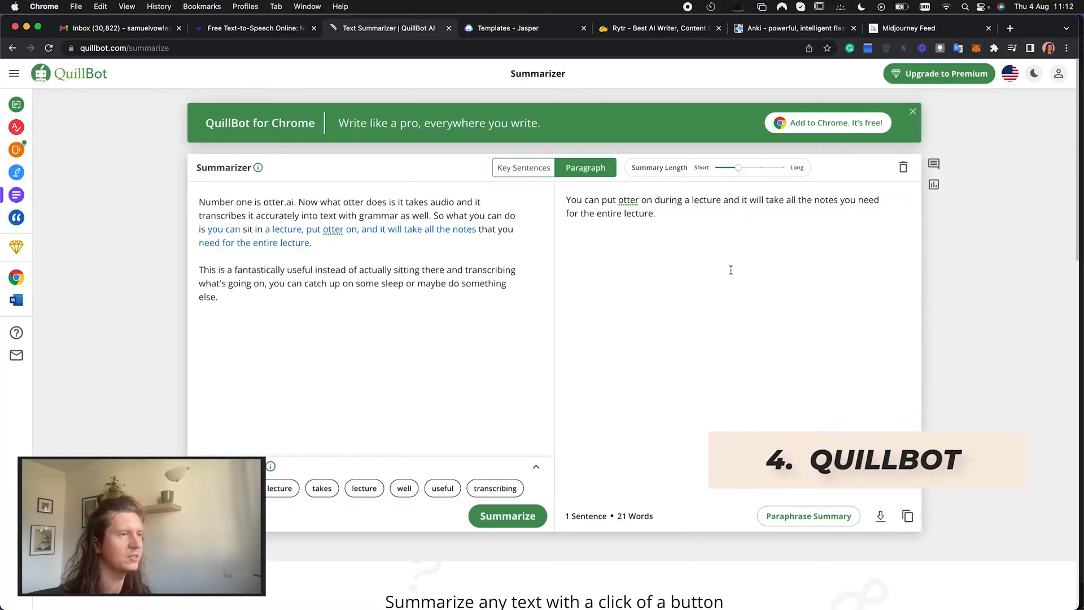
pyautogui.moveTo(566, 200); pyautogui.dragTo(655, 212)
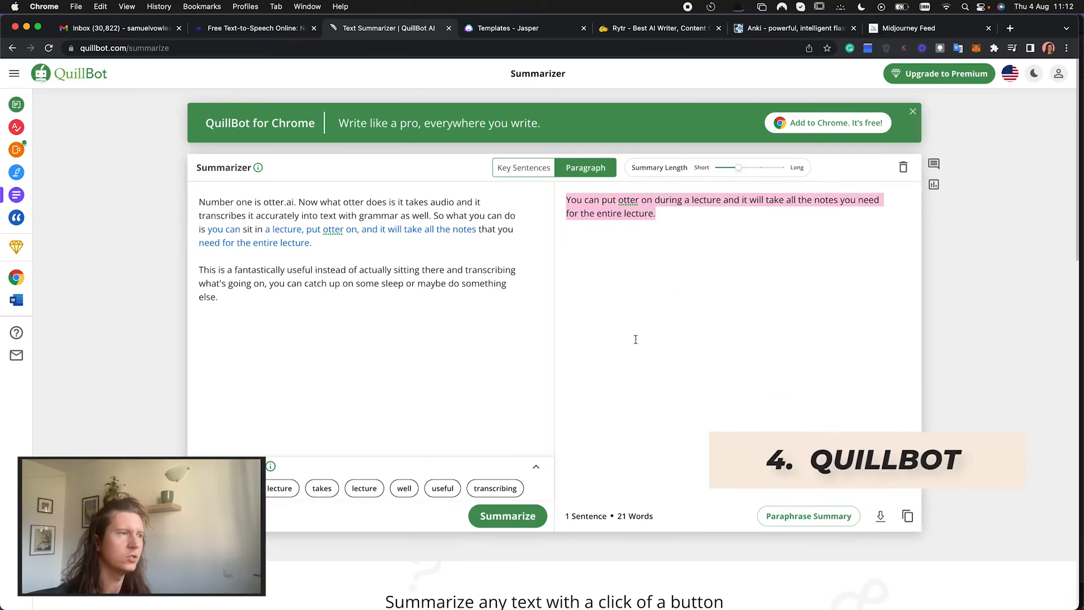
pyautogui.moveTo(671, 306)
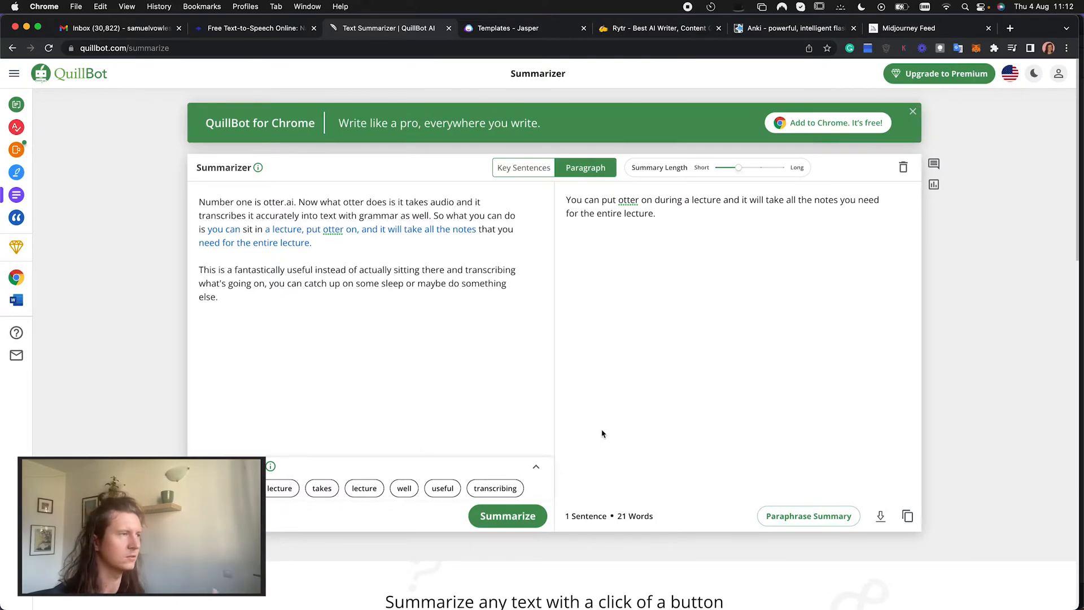
pyautogui.click(525, 28)
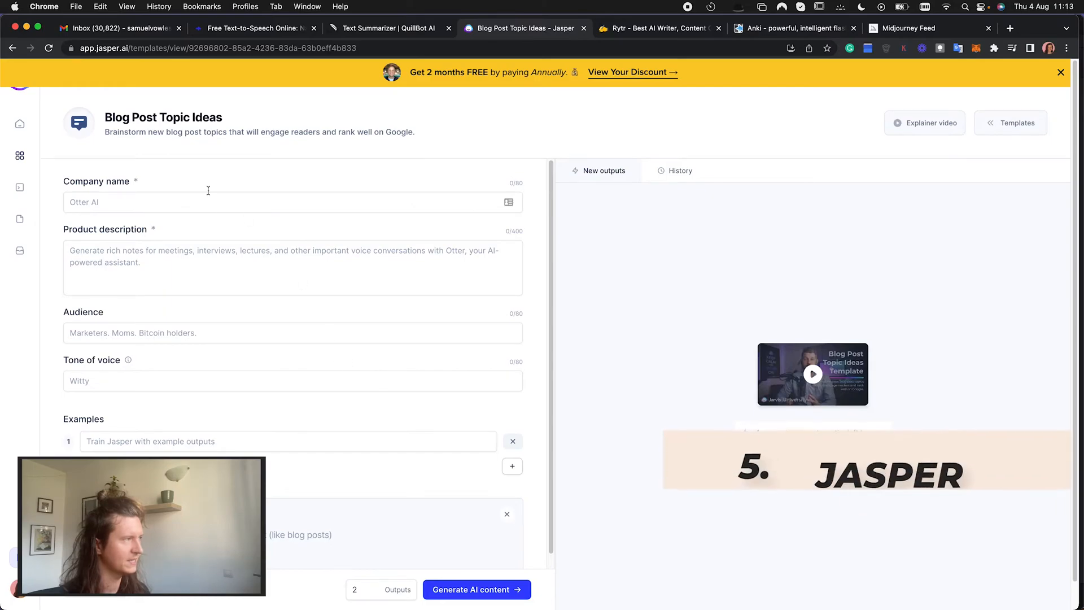
# Generate Jasper paragraphs on the topic 'How to use ai to learn faster'
pyautogui.click(277, 202)
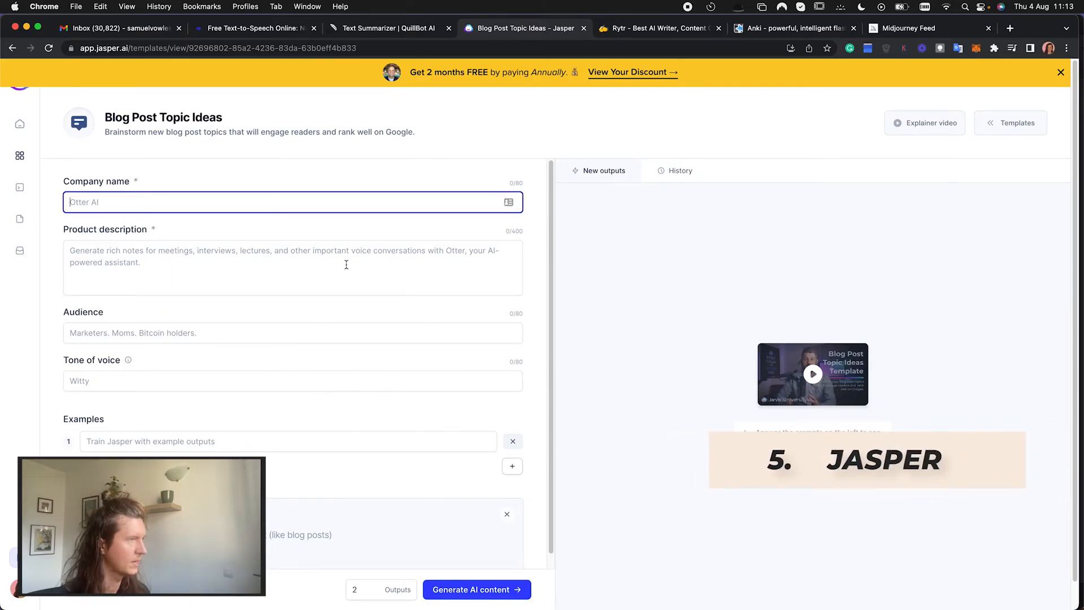
pyautogui.moveTo(415, 302)
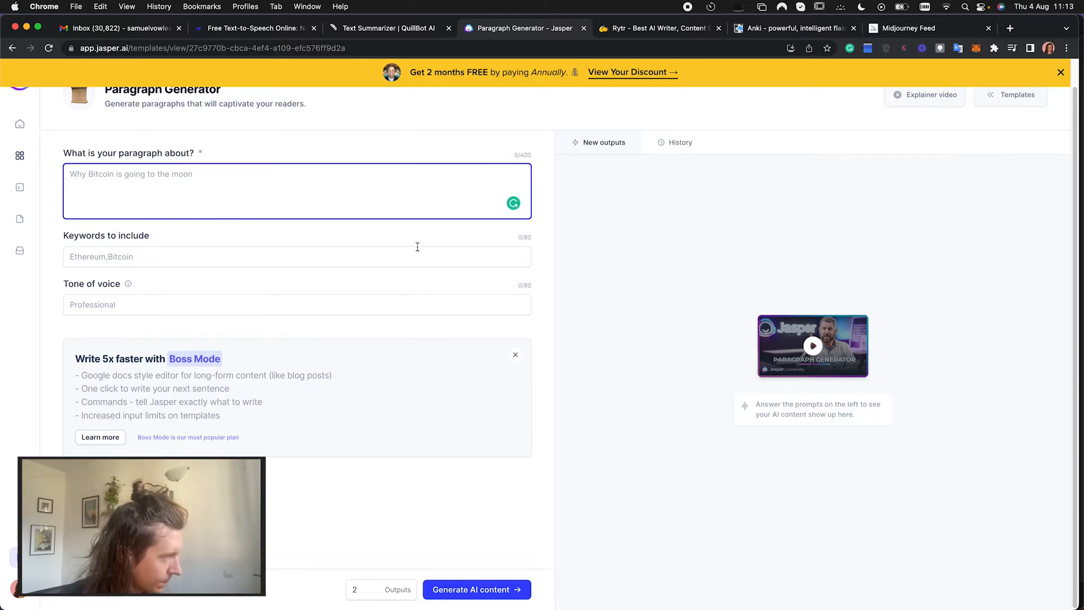
pyautogui.write('How to use ai to learn')
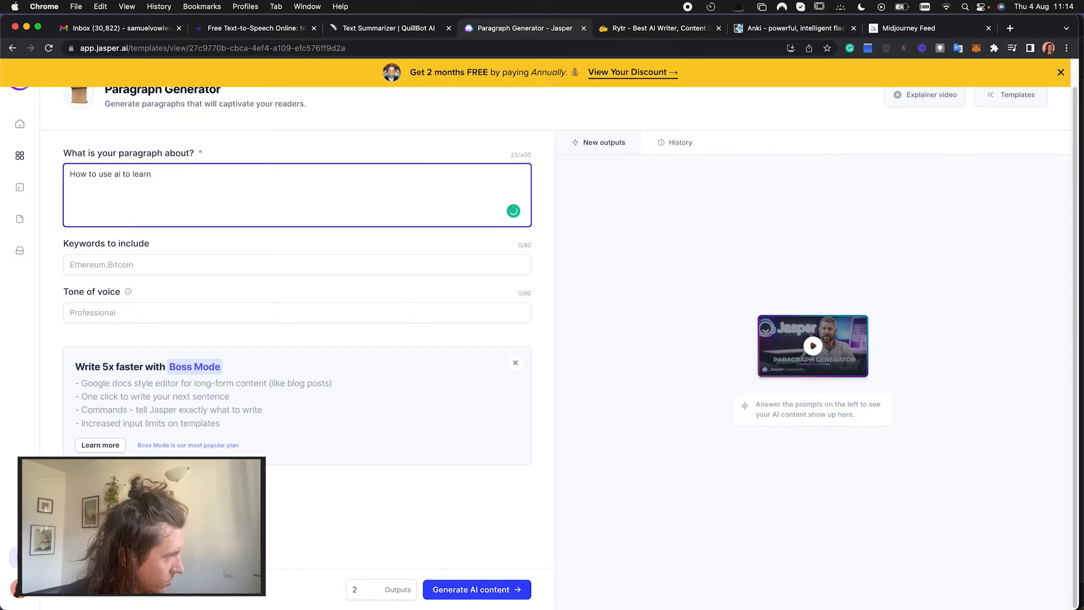
pyautogui.write('faster')
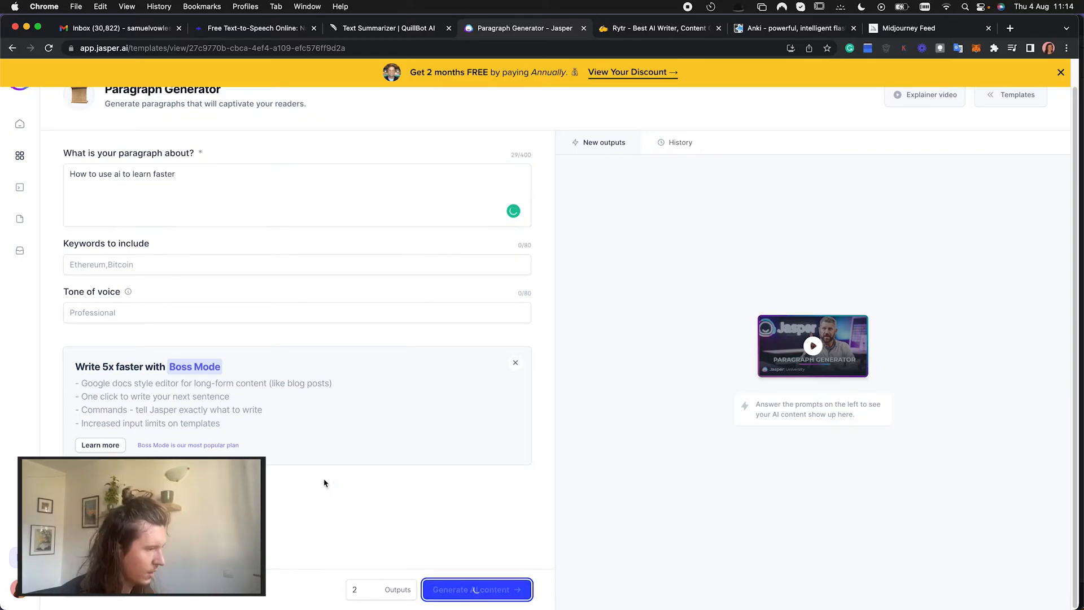
pyautogui.click(475, 589)
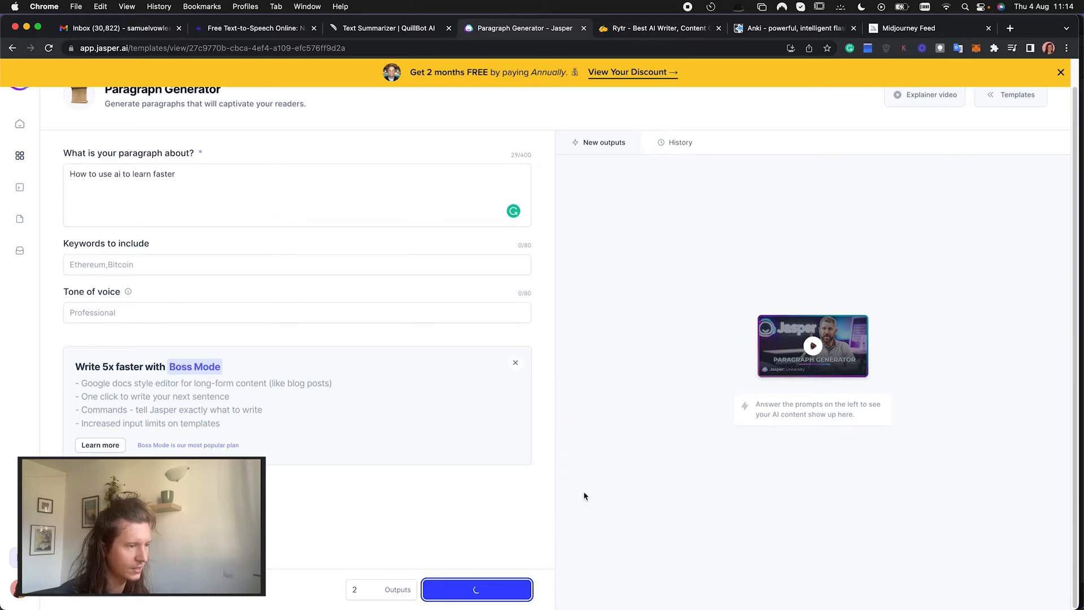
pyautogui.moveTo(95, 280)
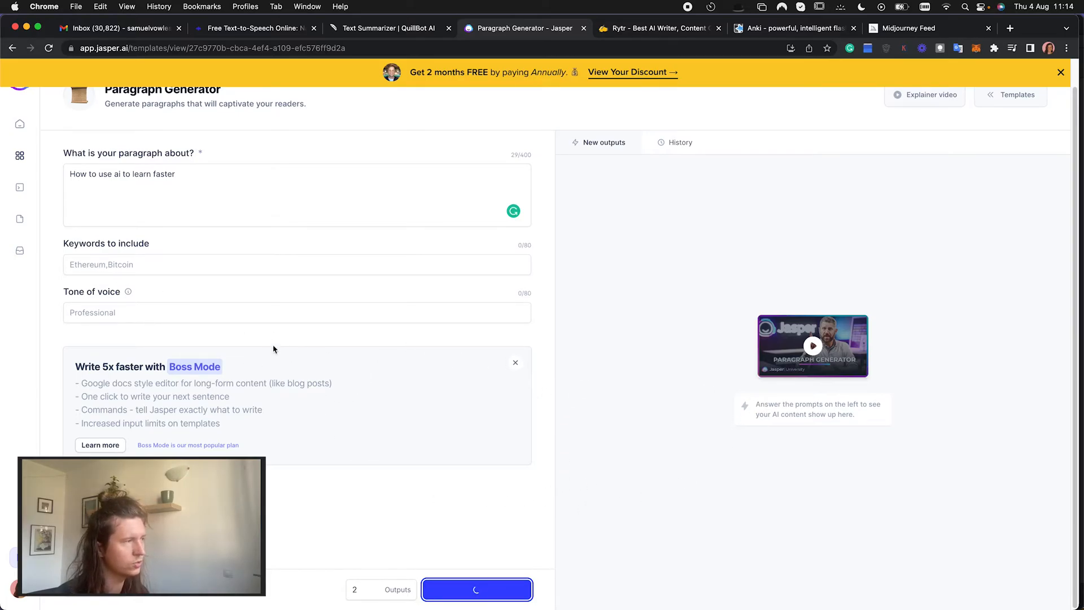
pyautogui.click(476, 588)
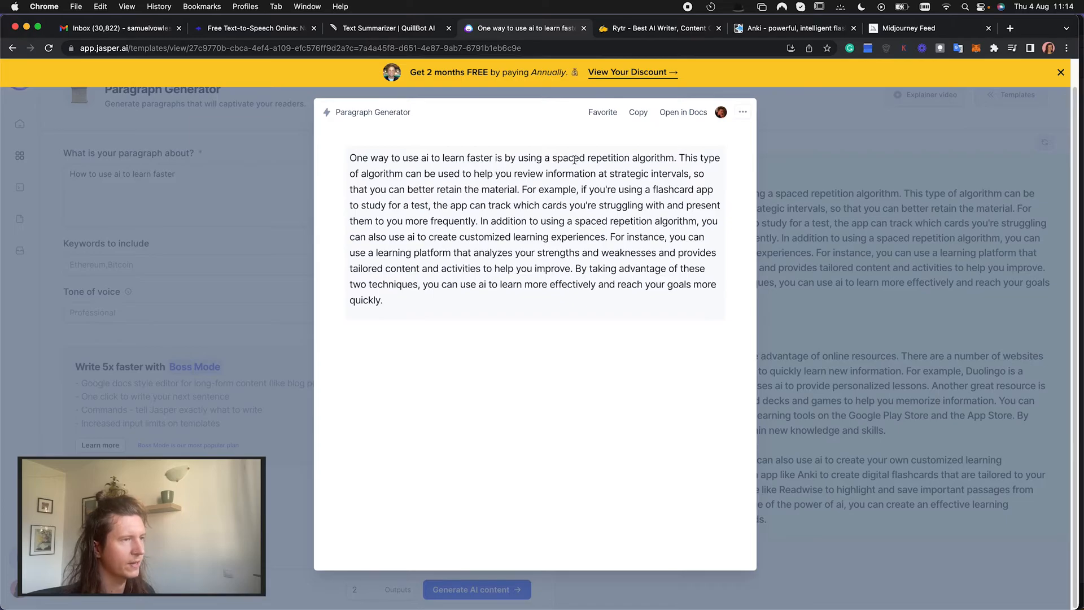
pyautogui.moveTo(573, 163)
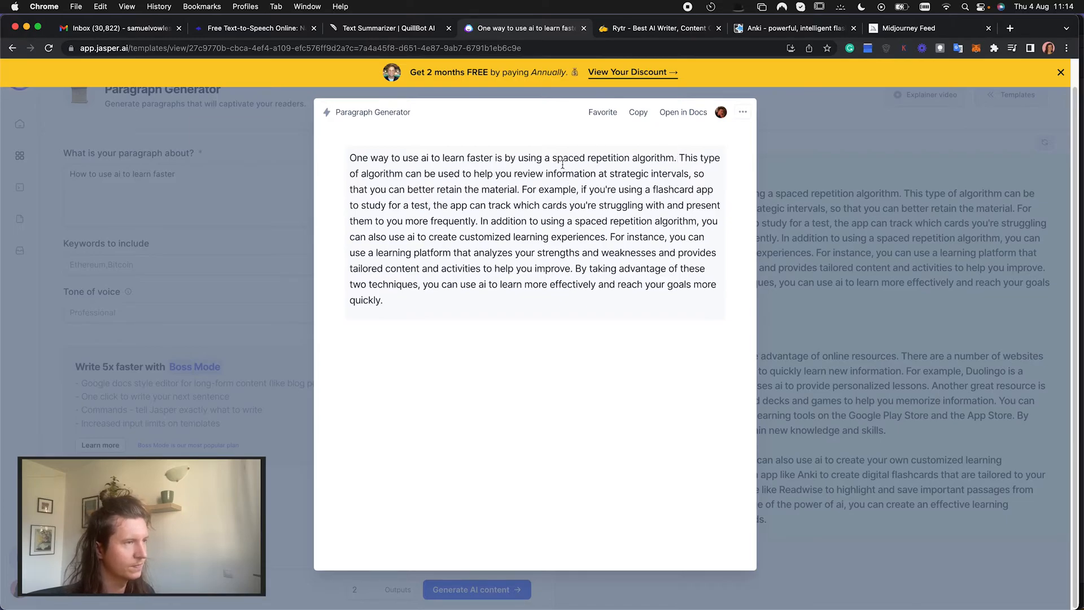
# Select 'spaced repetition algorithm' in the output and expand the first generated paragraph card
pyautogui.moveTo(552, 158); pyautogui.dragTo(681, 158)
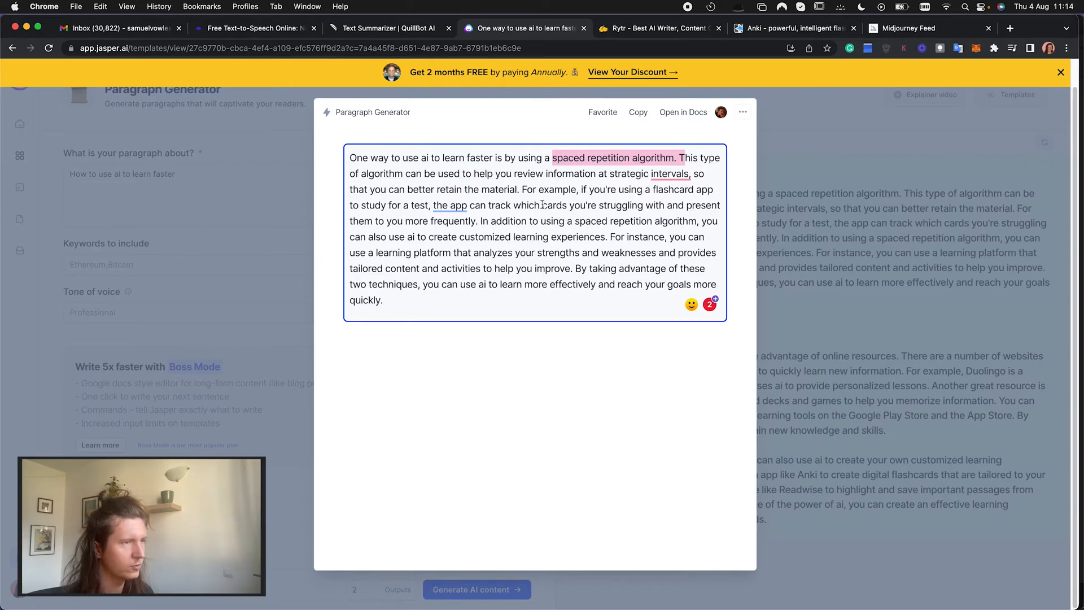
pyautogui.moveTo(424, 234)
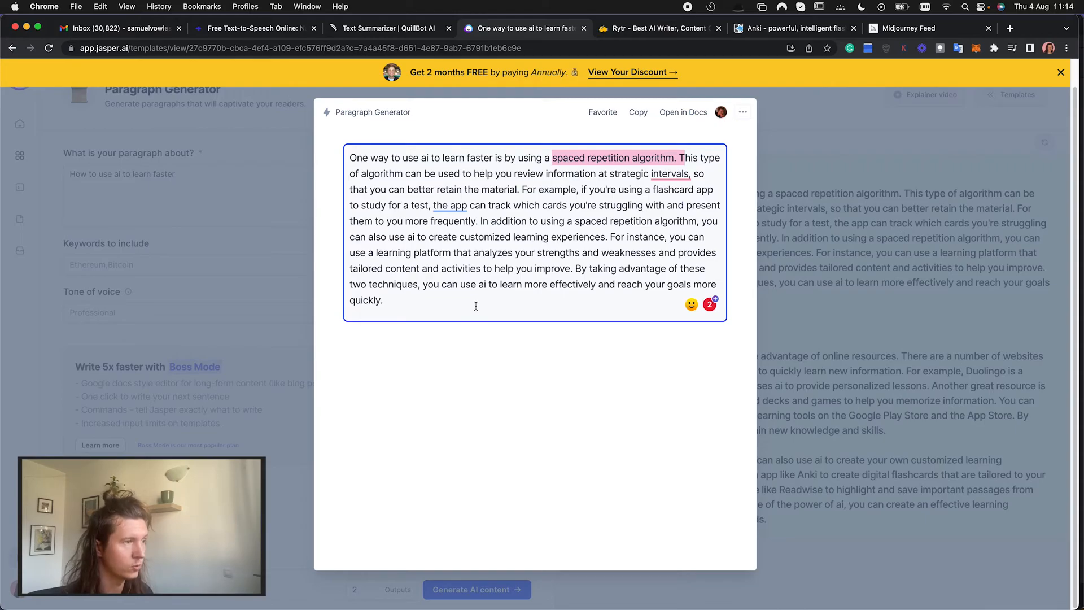
pyautogui.moveTo(486, 302)
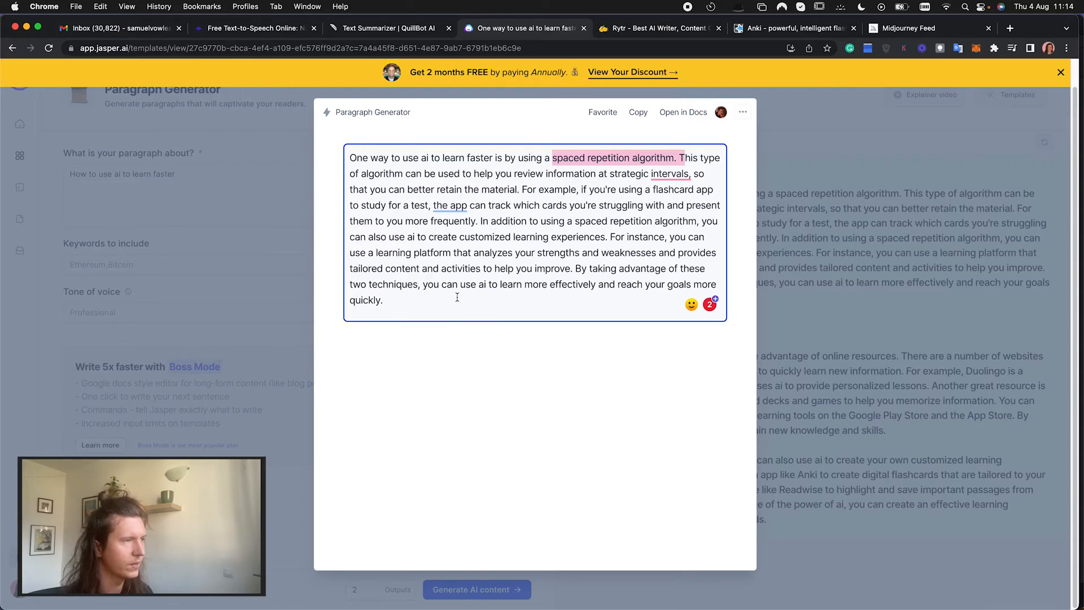
pyautogui.click(521, 328)
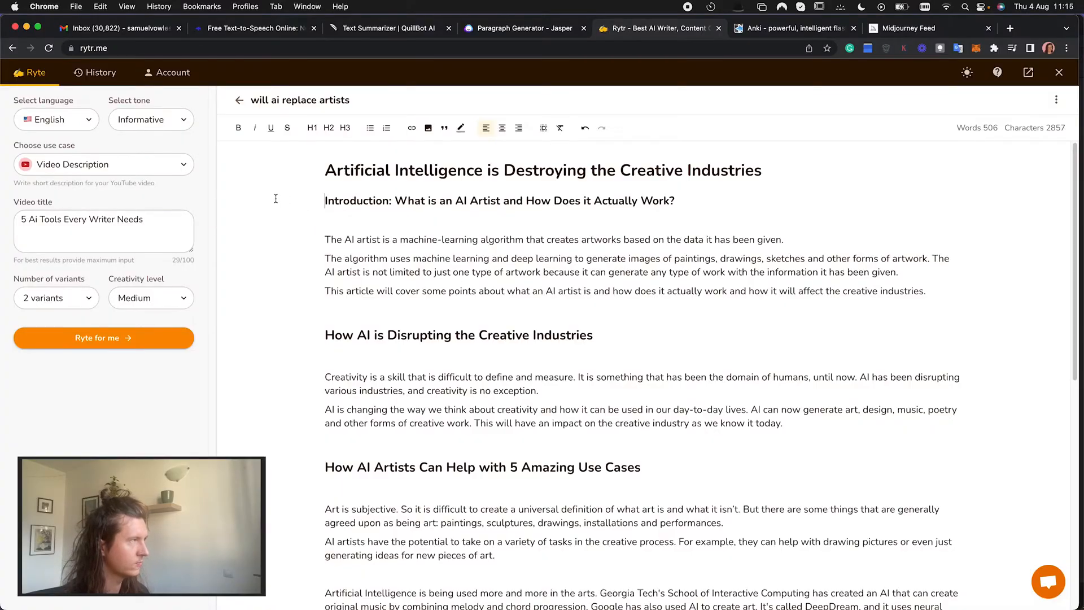
# Review Rytr's 'will ai replace artists' article, then switch to the Anki homepage
pyautogui.click(344, 127)
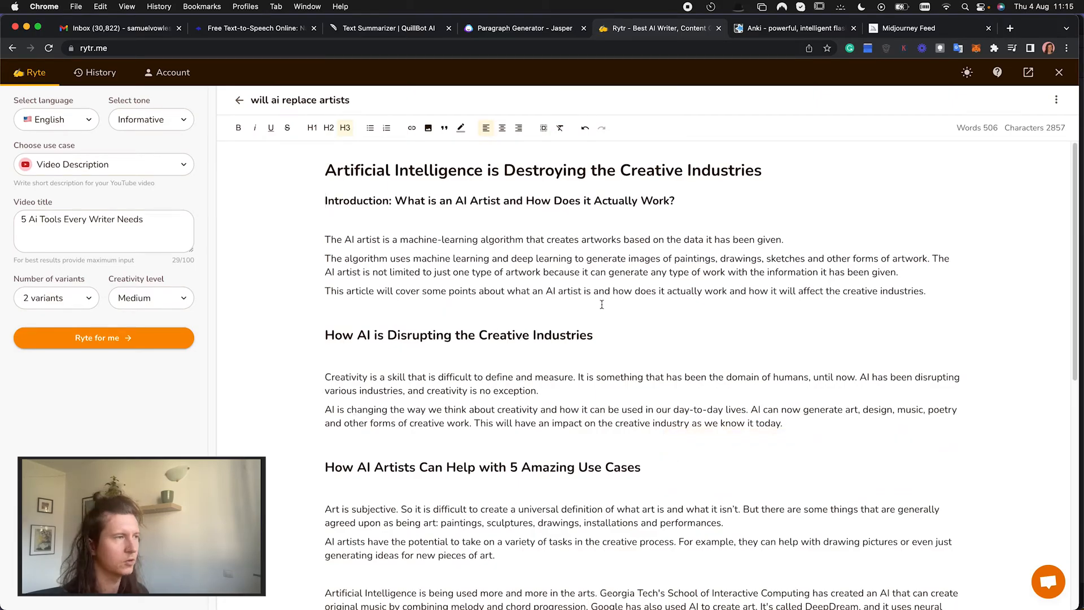
pyautogui.click(792, 28)
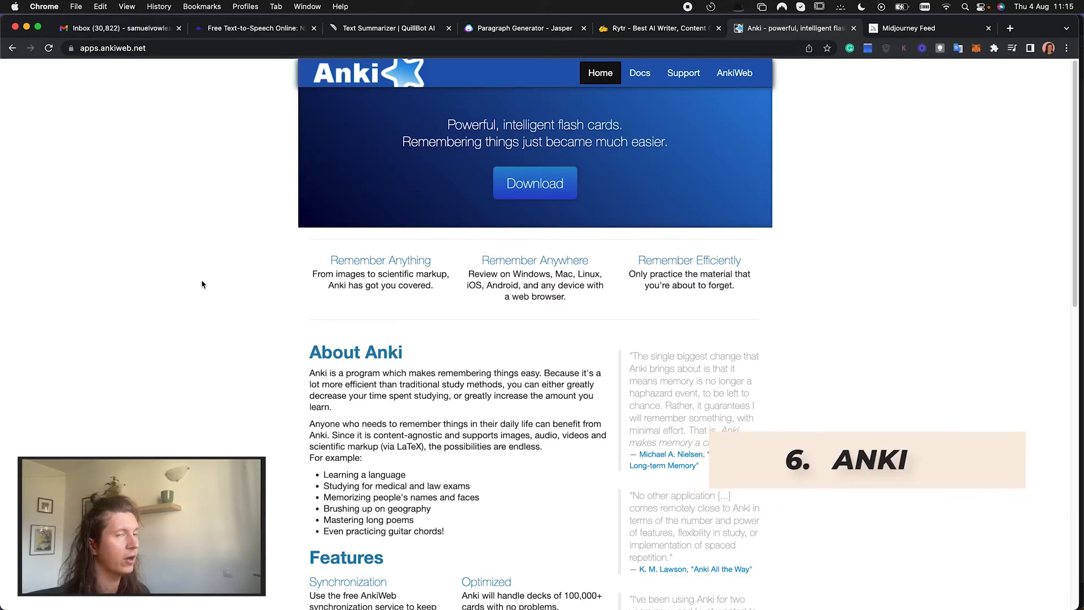
pyautogui.moveTo(230, 351)
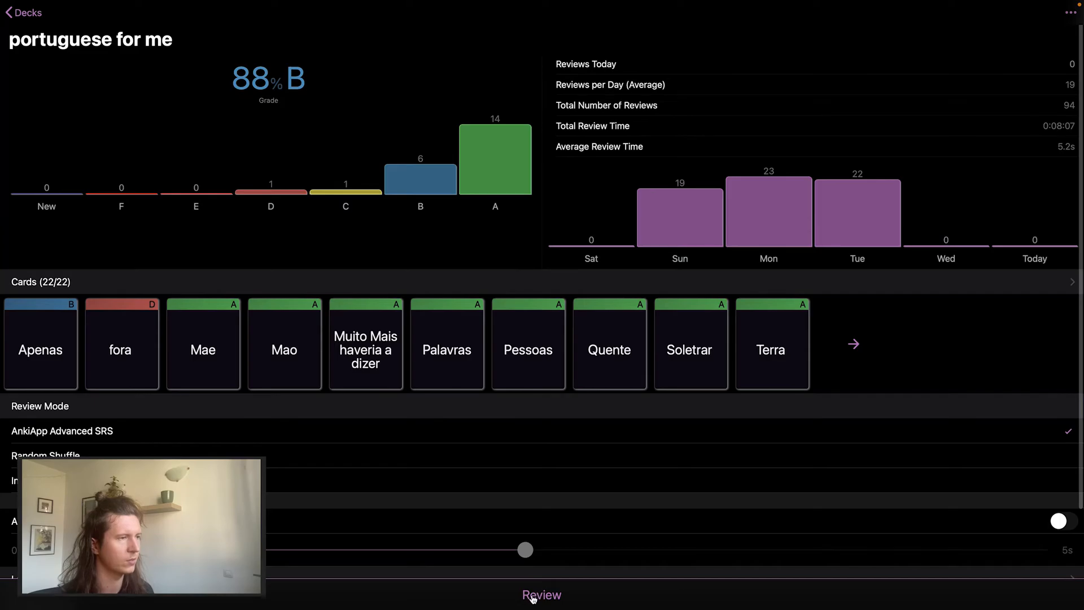
# Start reviewing the 'portuguese for me' deck with its 88% B grade and 22 cards
pyautogui.click(541, 595)
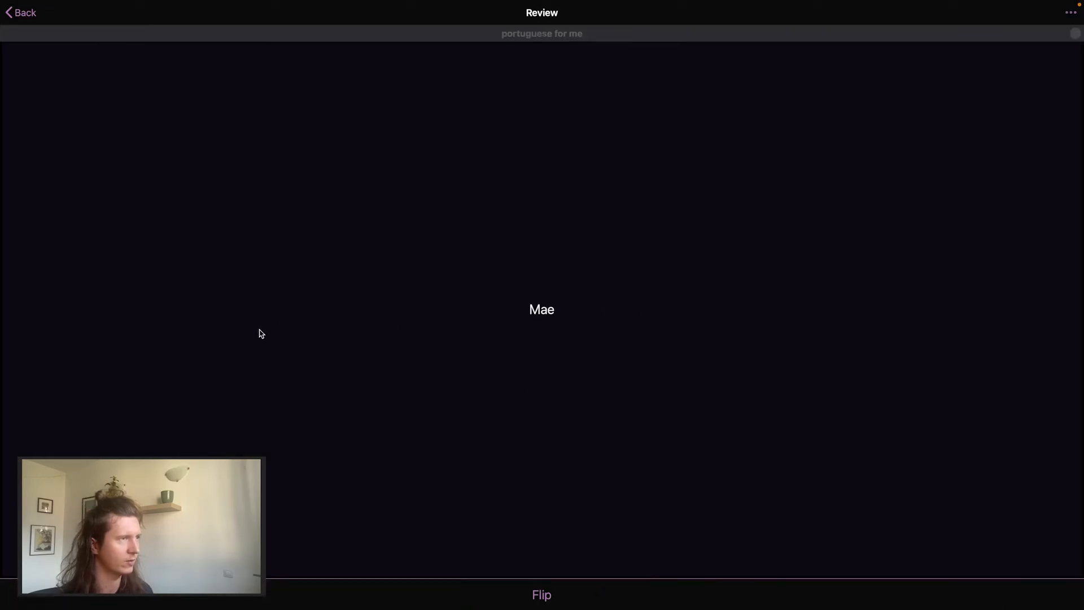
pyautogui.moveTo(581, 378)
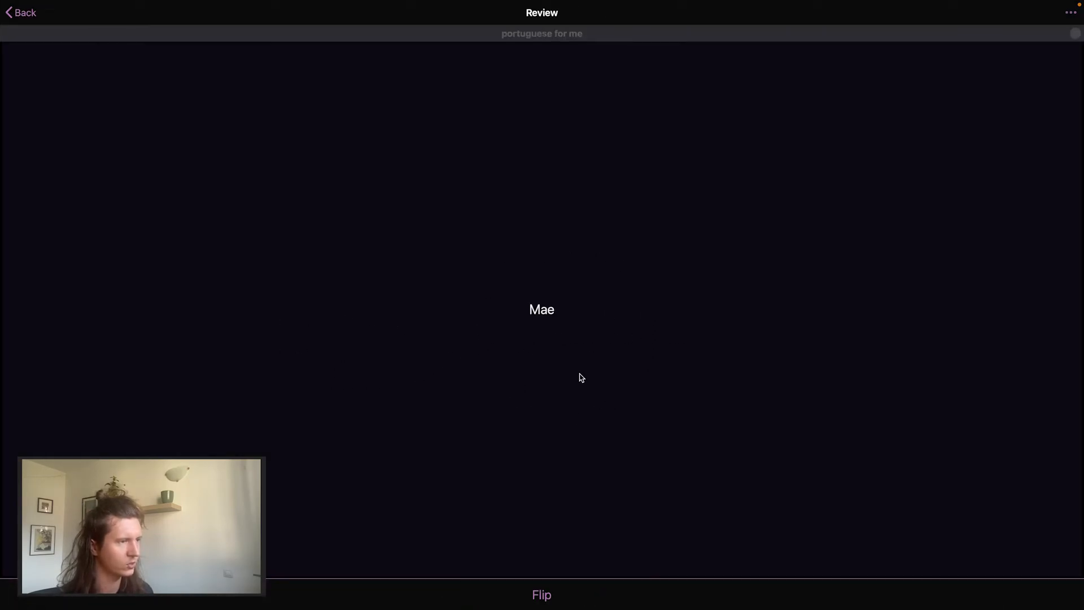
pyautogui.moveTo(657, 497)
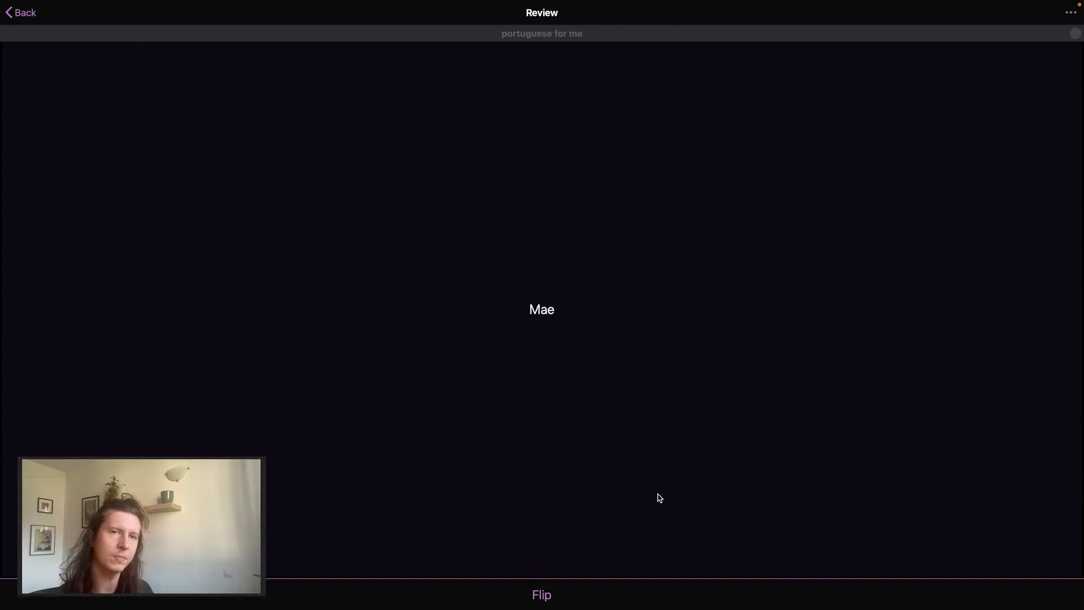
pyautogui.moveTo(452, 292)
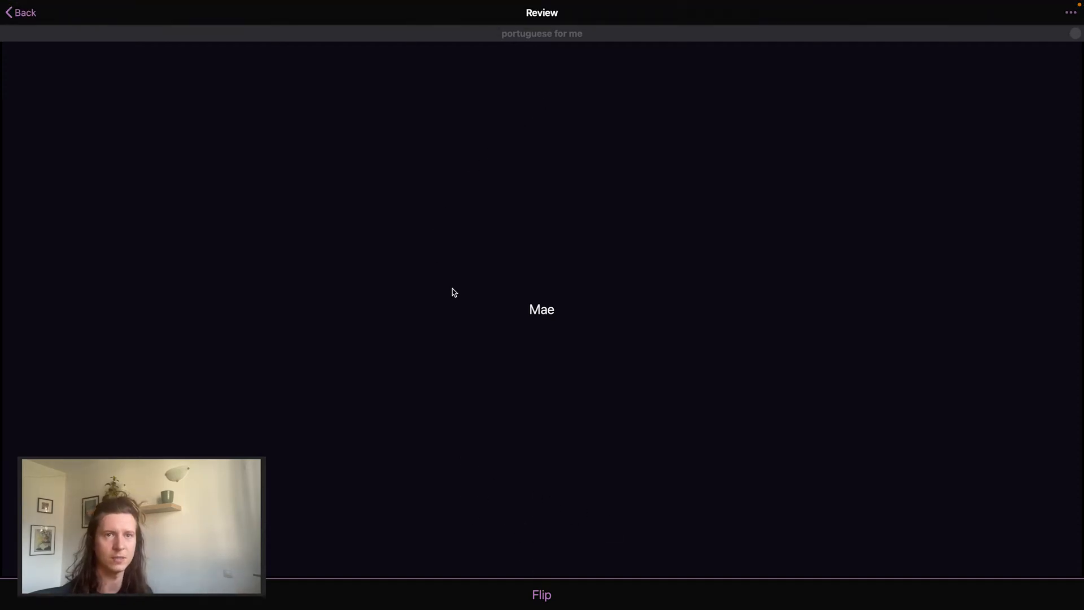
pyautogui.moveTo(672, 379)
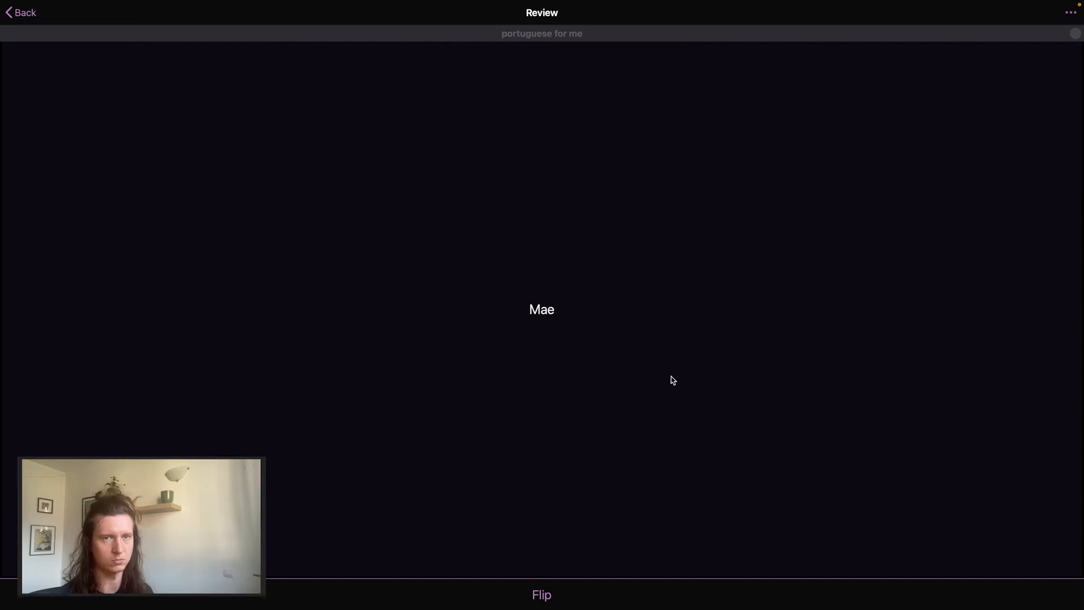
pyautogui.moveTo(563, 545)
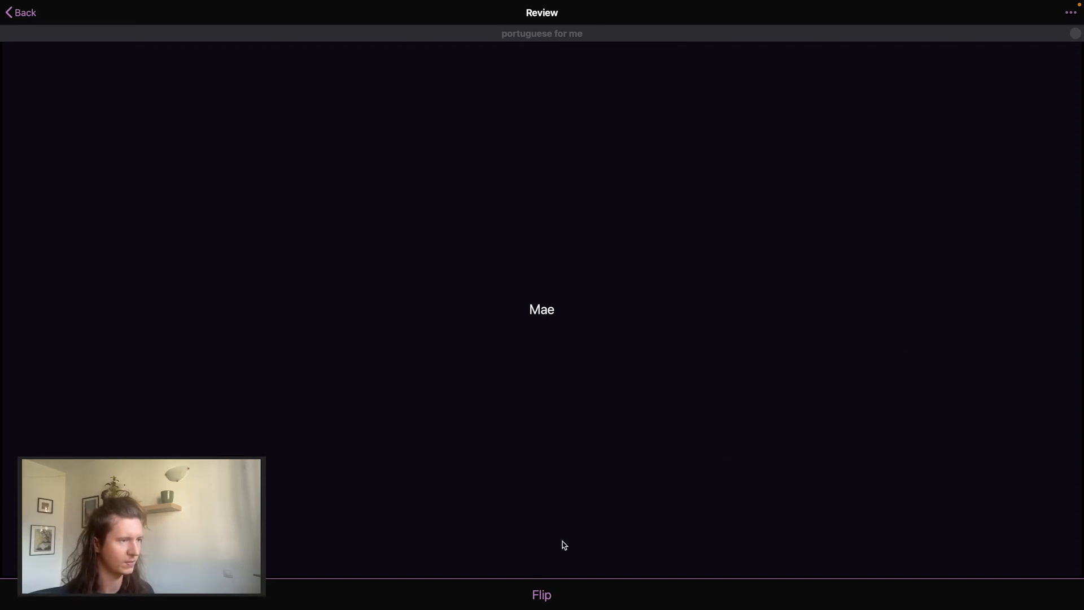
# Flip and grade the Mae, family sentence and 'Desculpa, mas não concordo' cards
pyautogui.click(541, 594)
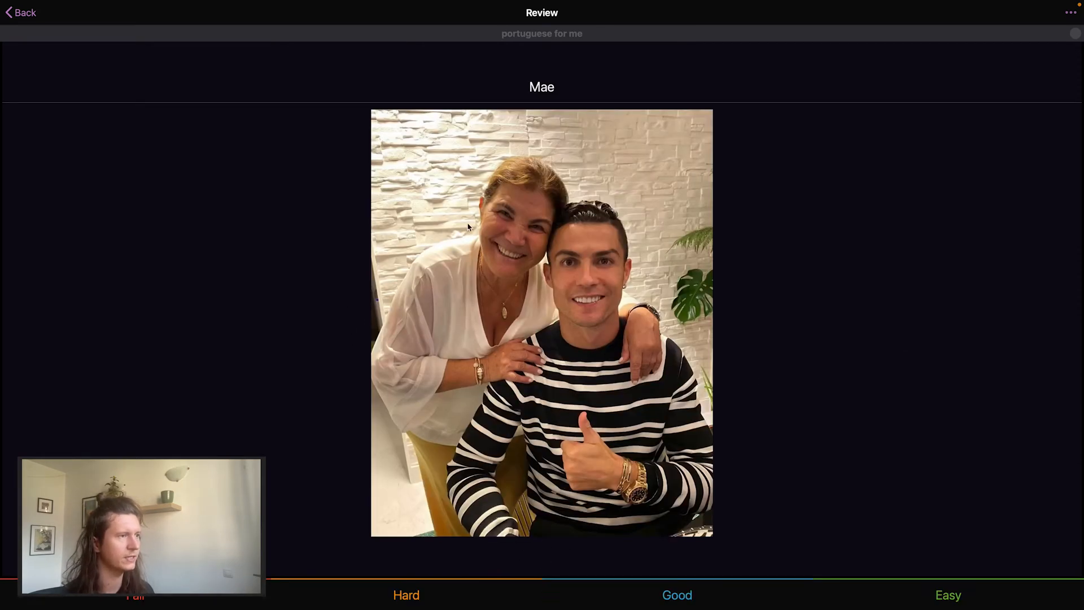
pyautogui.moveTo(532, 222)
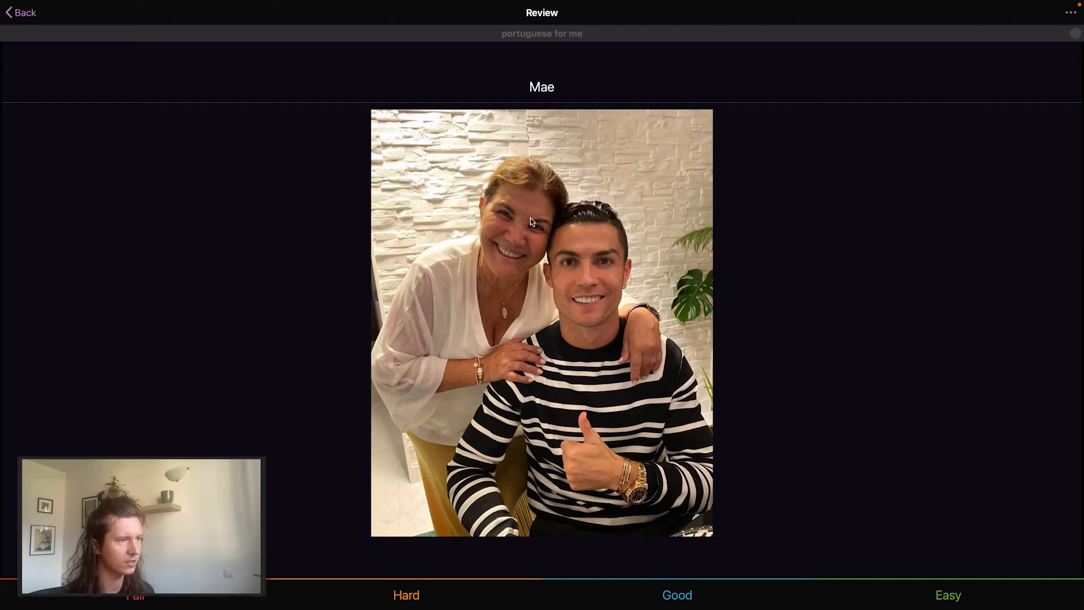
pyautogui.moveTo(628, 337)
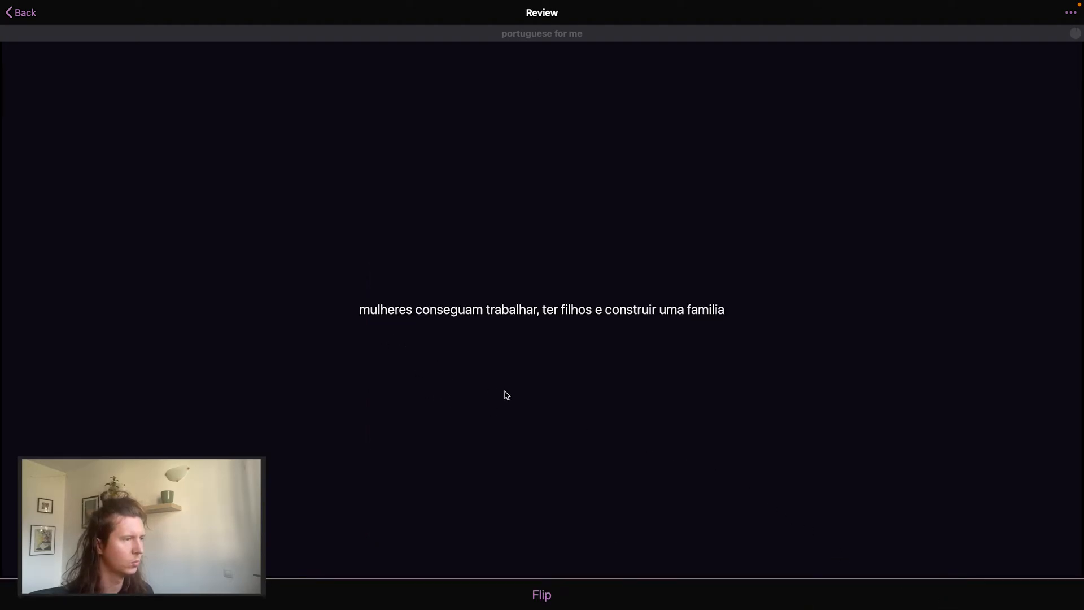
pyautogui.moveTo(587, 400)
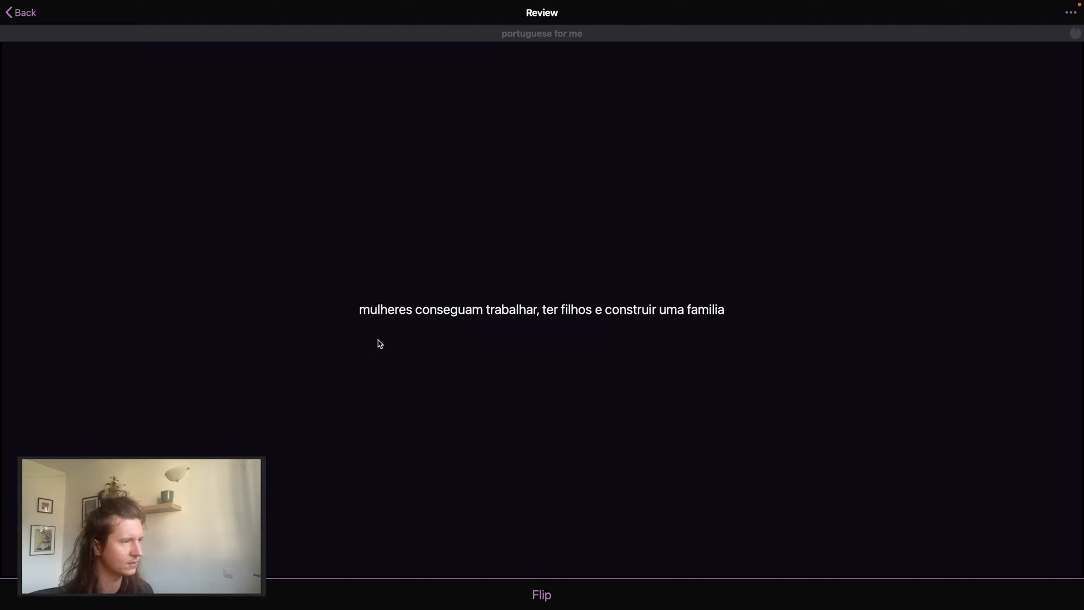
pyautogui.moveTo(448, 332)
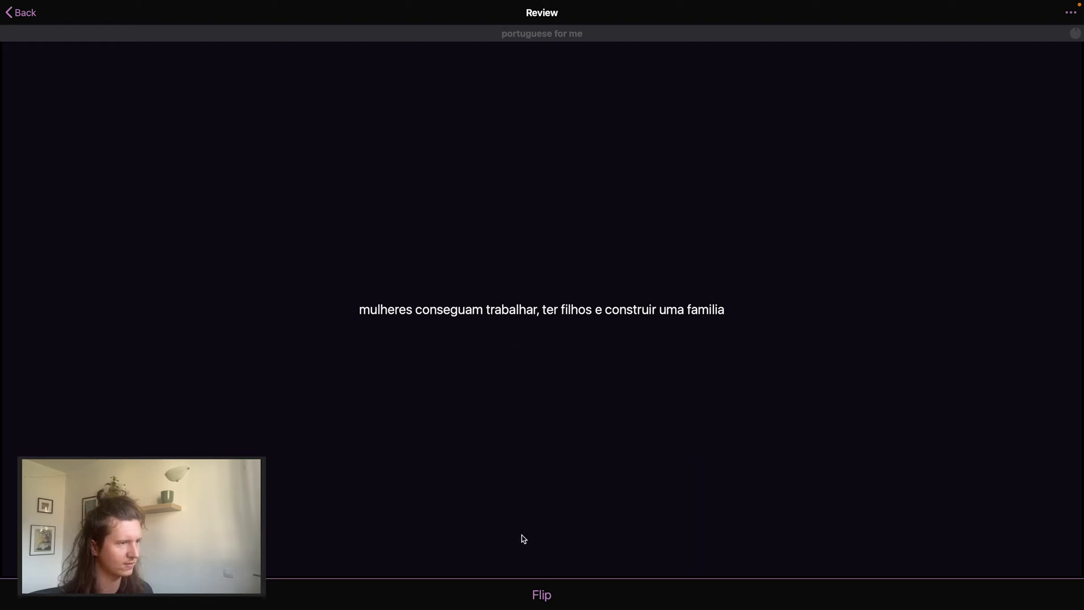
pyautogui.click(542, 594)
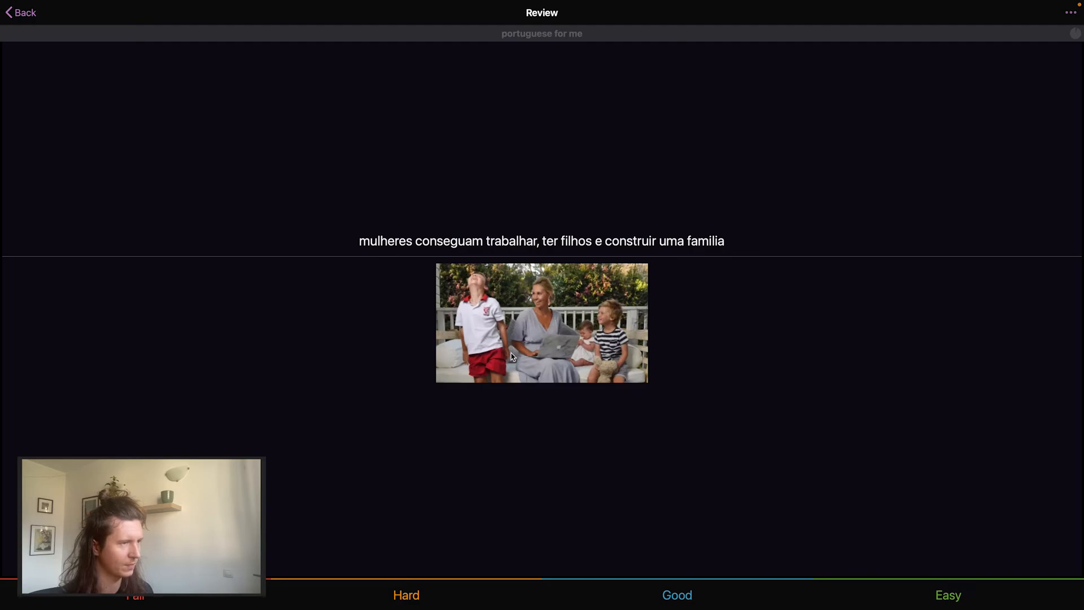
pyautogui.moveTo(928, 585)
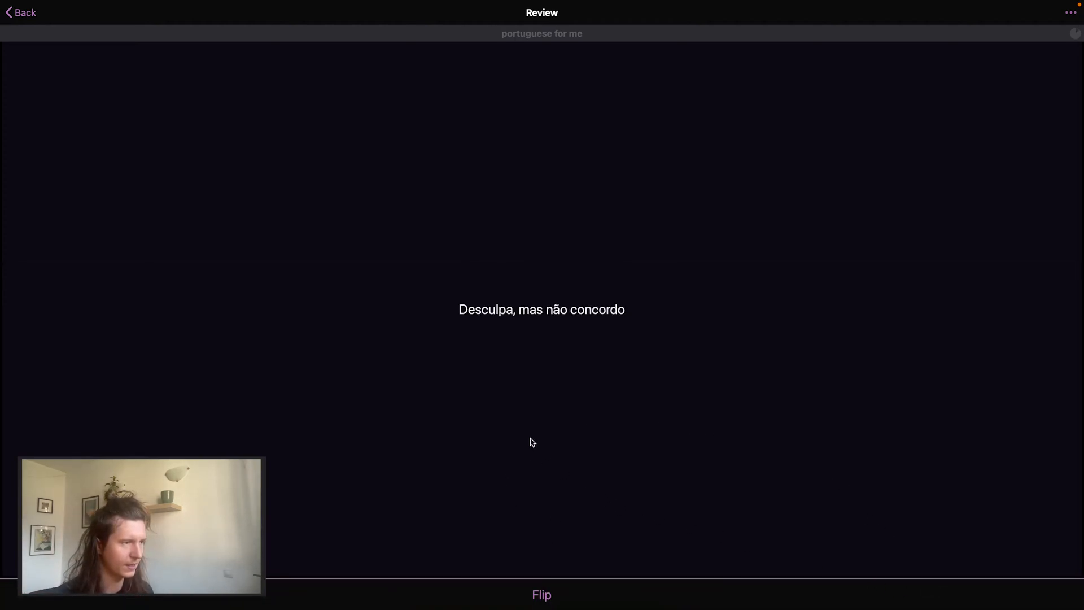
pyautogui.moveTo(496, 462)
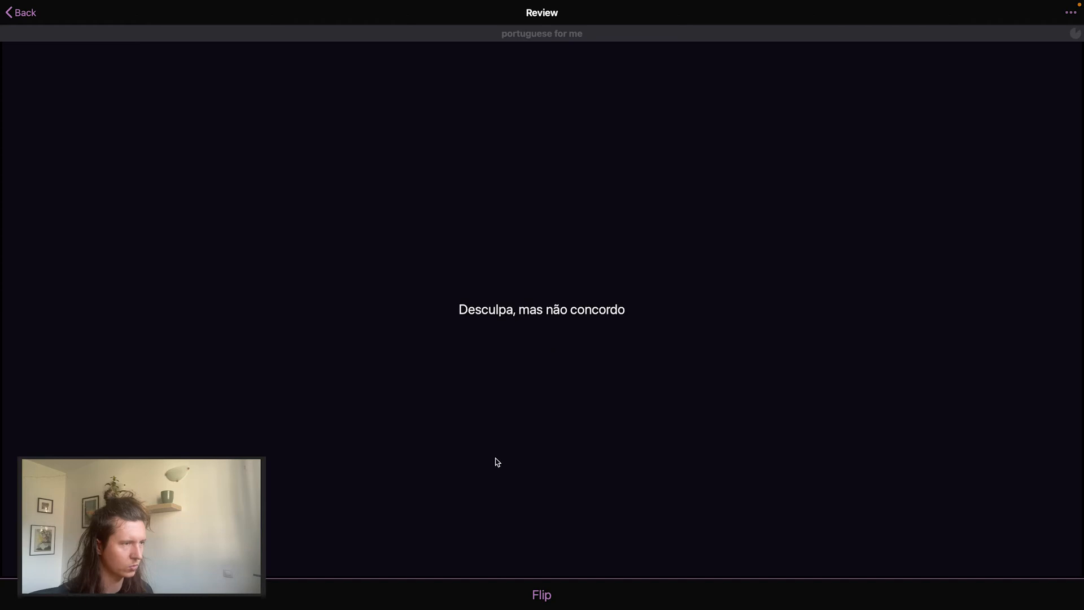
pyautogui.moveTo(432, 408)
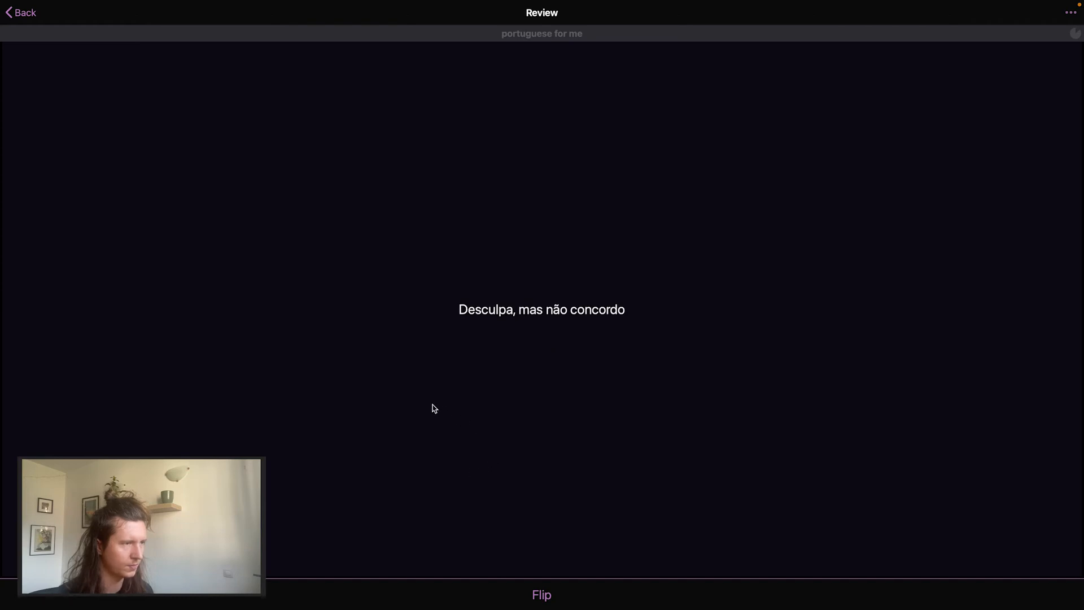
pyautogui.moveTo(526, 338)
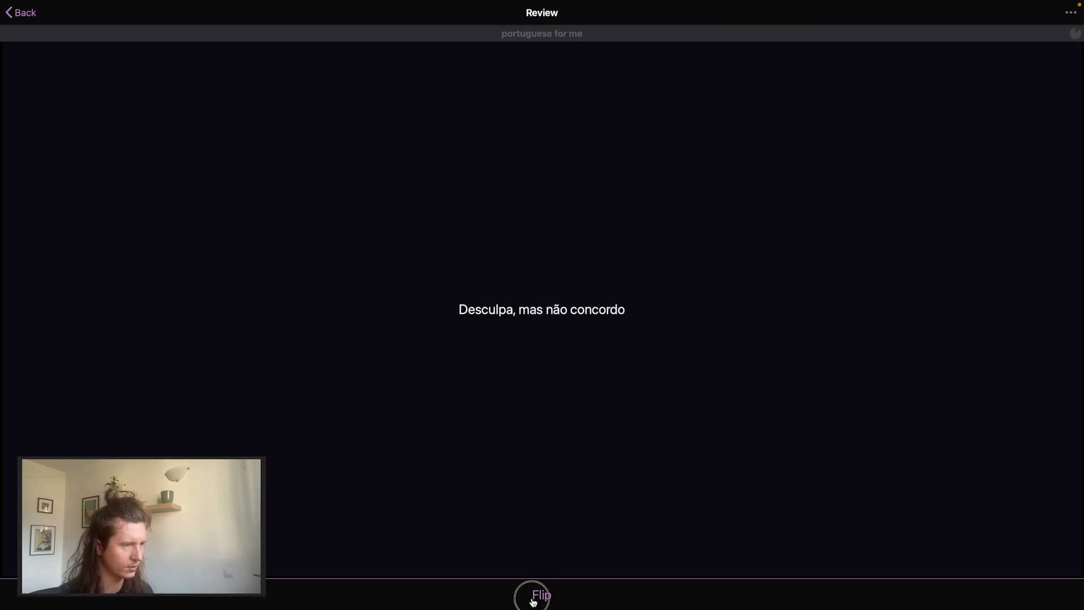
pyautogui.click(532, 596)
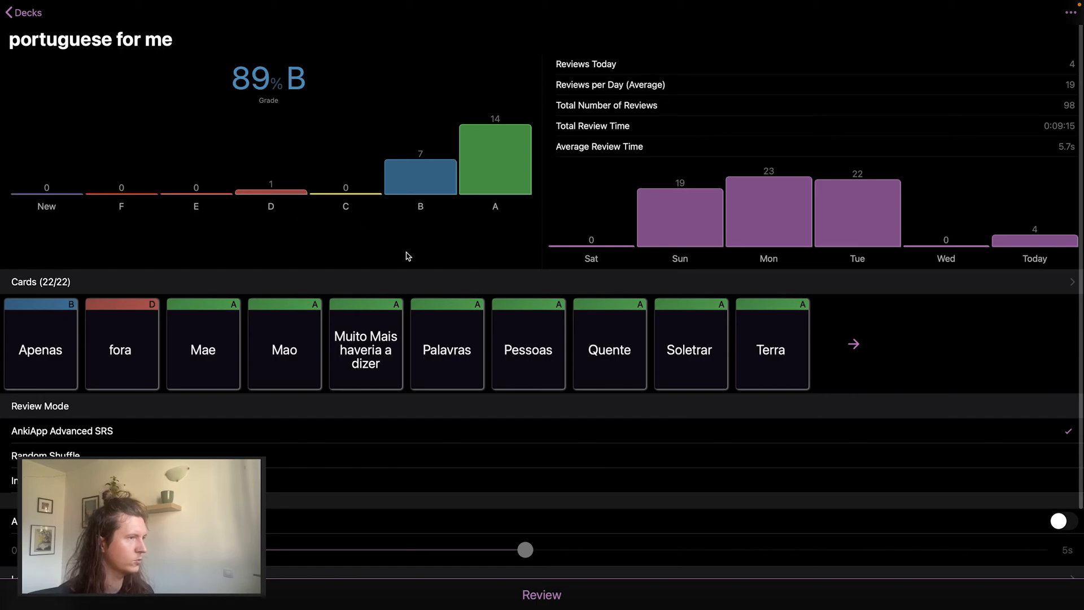
pyautogui.moveTo(461, 175)
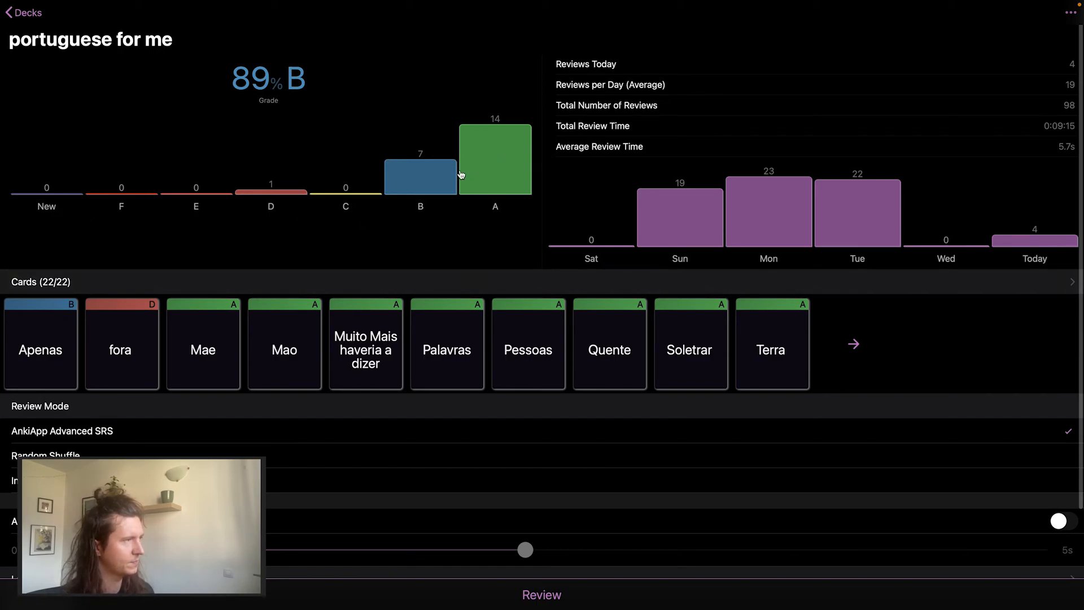
pyautogui.moveTo(437, 265)
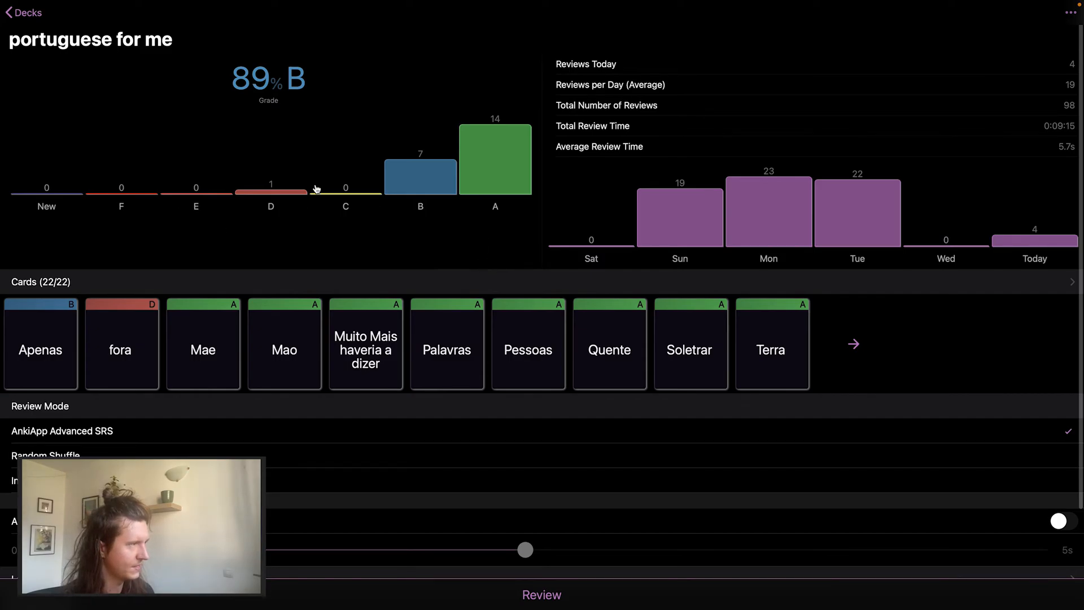
pyautogui.moveTo(89, 68)
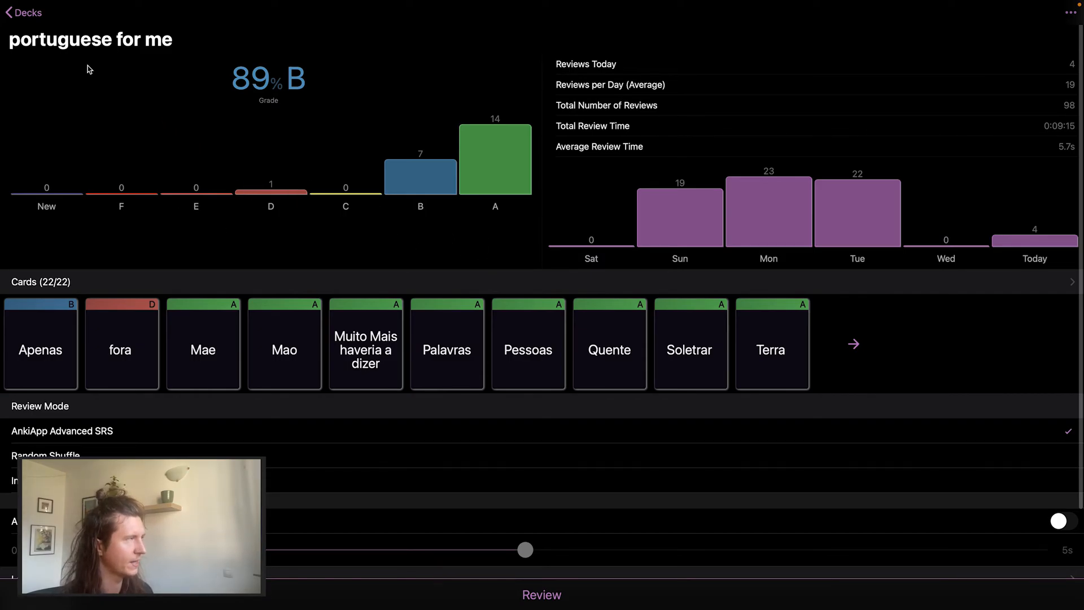
# Go back via the Decks link to the All Decks list of seven decks
pyautogui.click(24, 12)
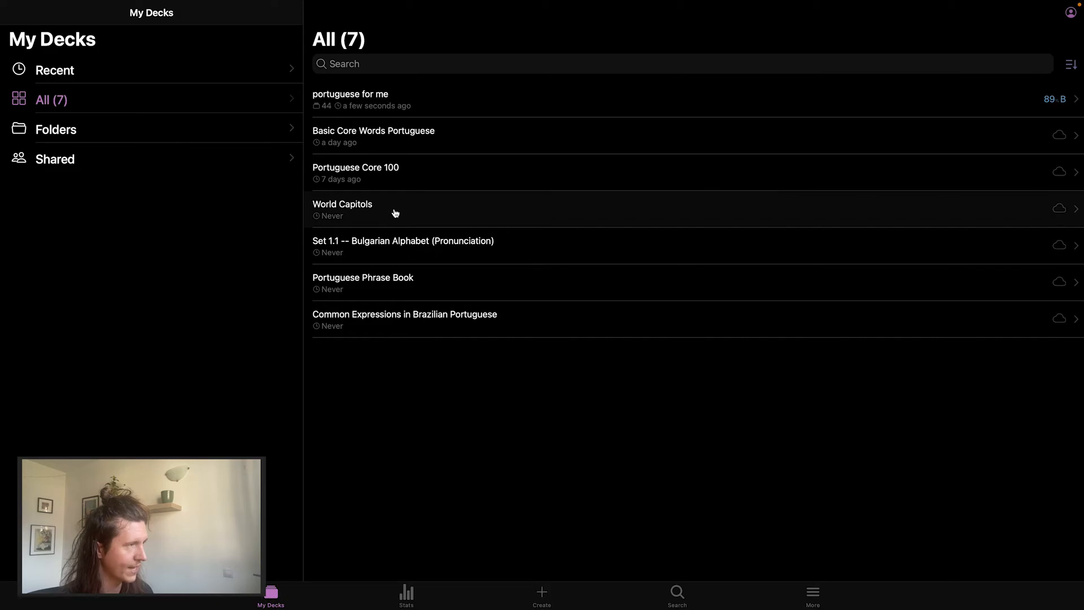
pyautogui.moveTo(386, 217)
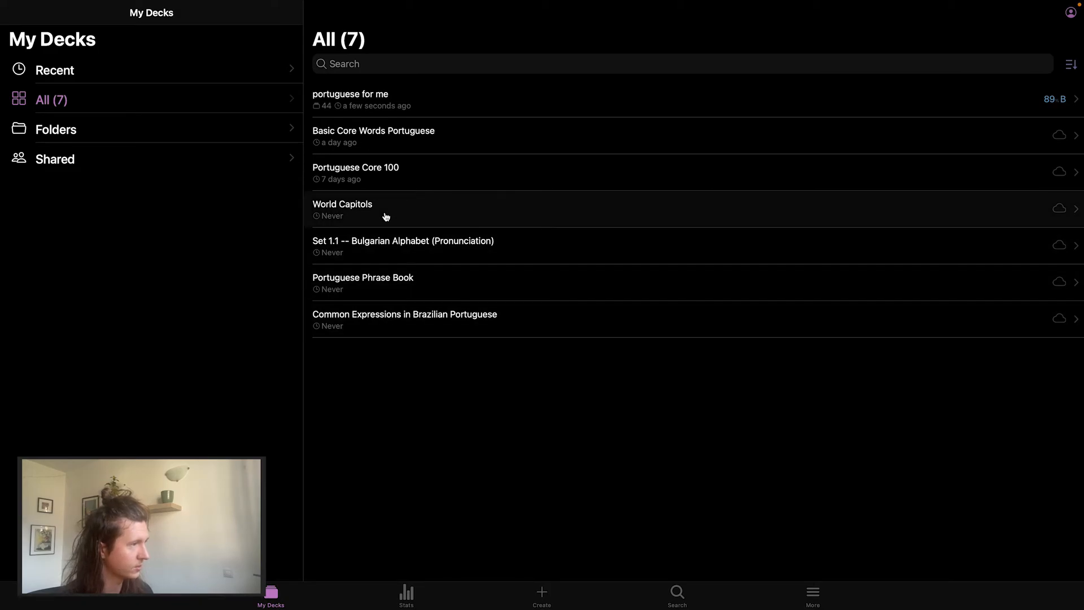
pyautogui.moveTo(435, 248)
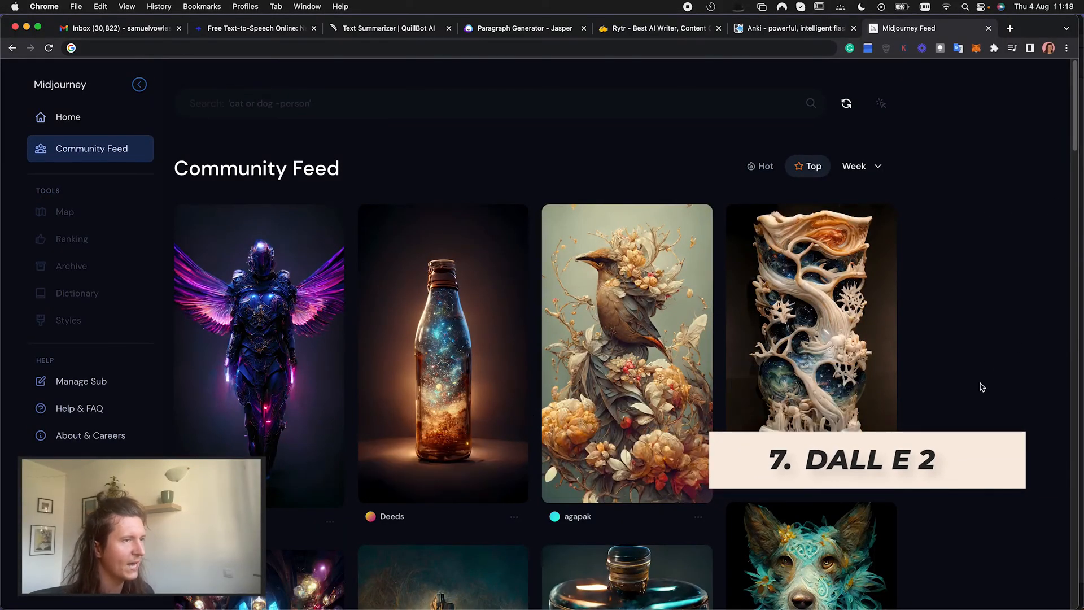
pyautogui.moveTo(574, 164)
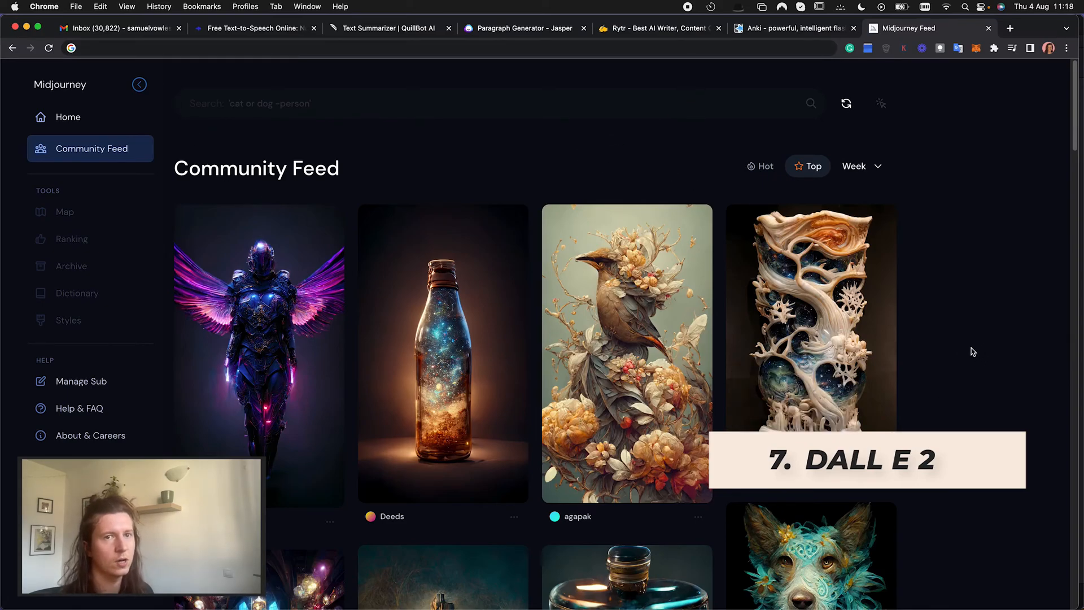
# Scroll down the Community Feed to reveal more artworks, including the Thor prompt image
pyautogui.scroll(-3)
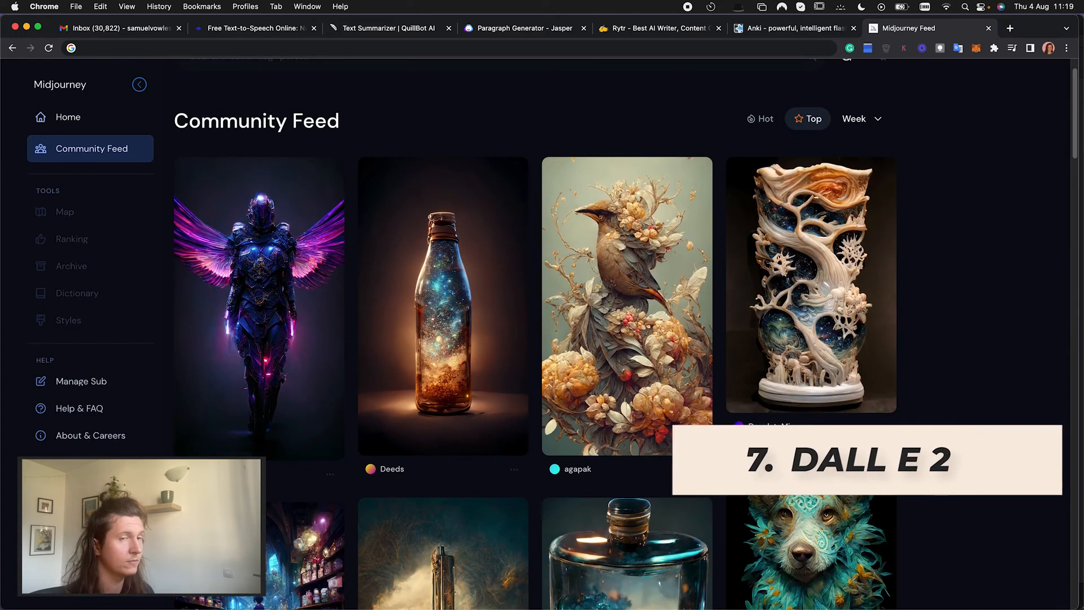
pyautogui.scroll(-3)
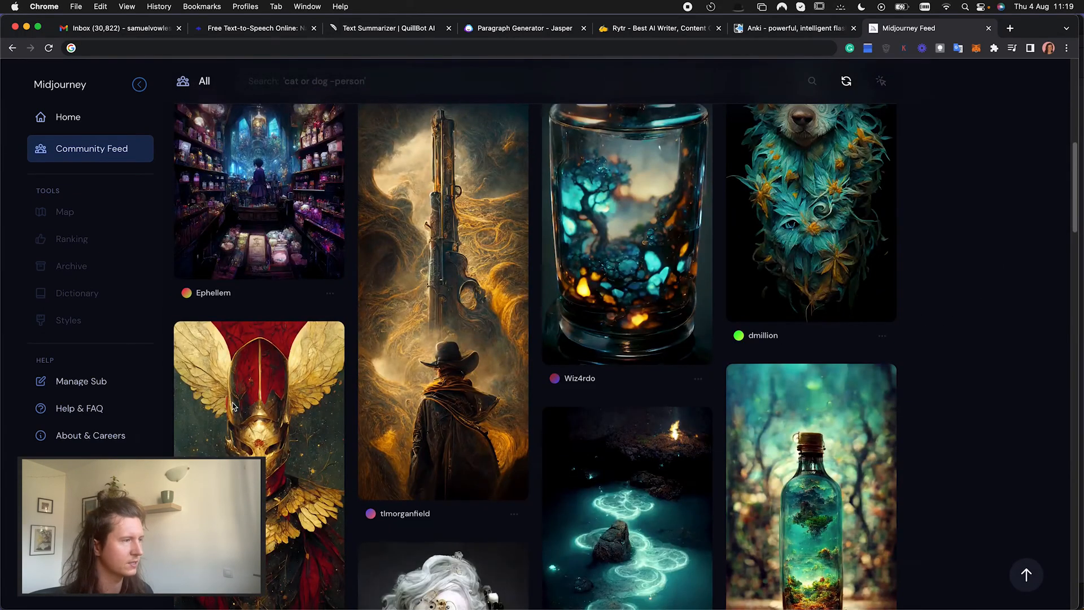
pyautogui.scroll(-3)
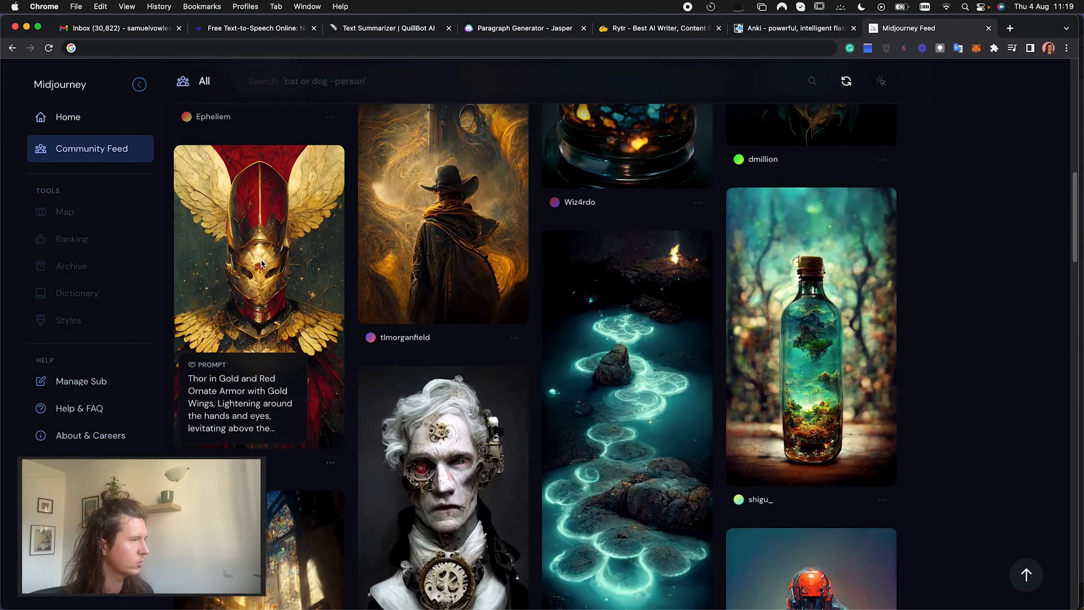
pyautogui.moveTo(330, 384)
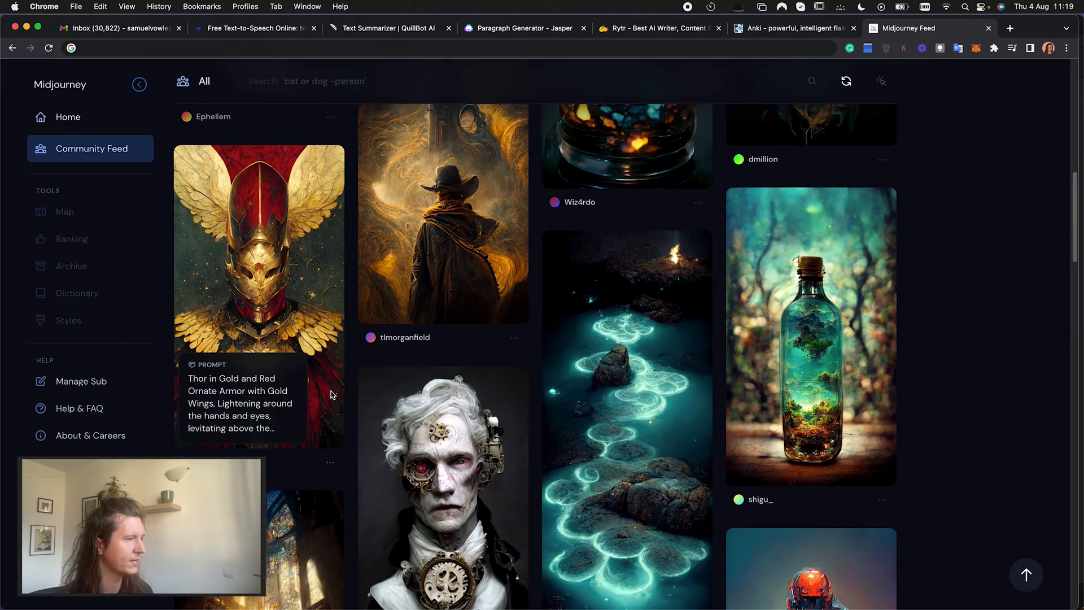
pyautogui.moveTo(330, 404)
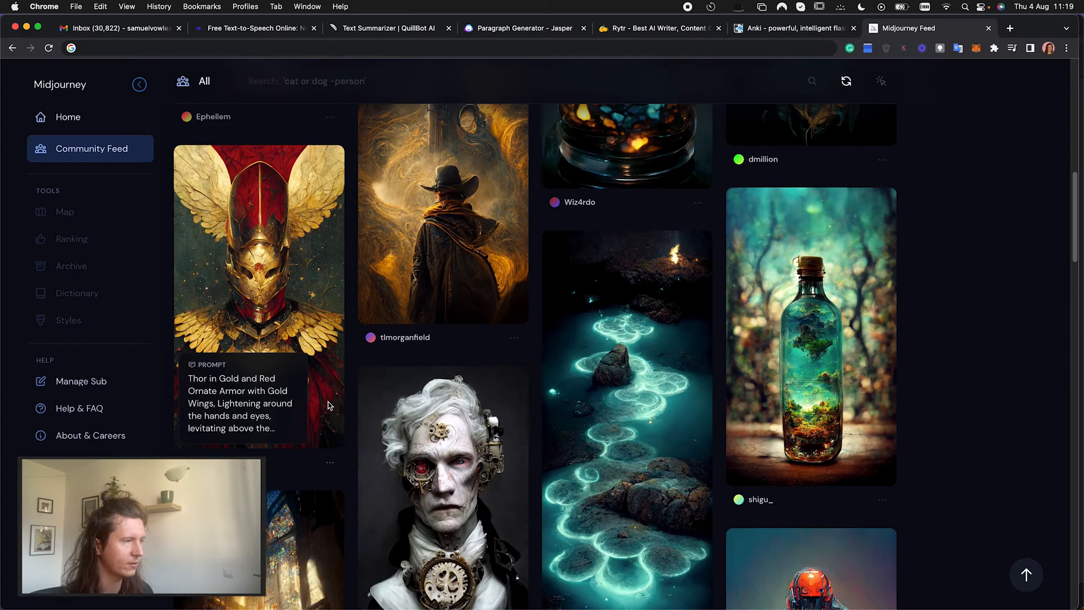
pyautogui.scroll(-3)
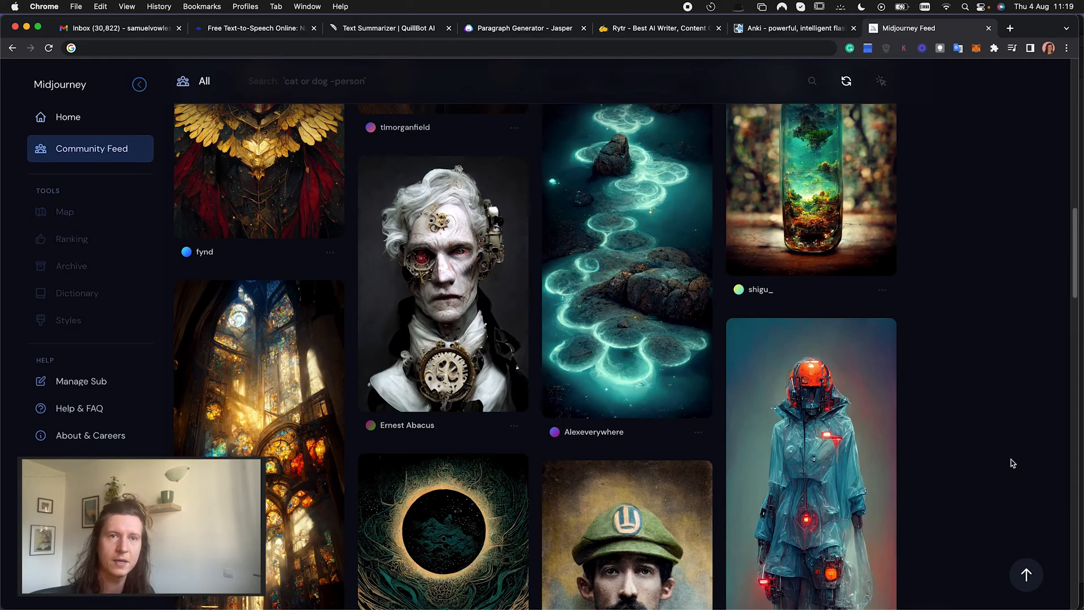
pyautogui.moveTo(924, 403)
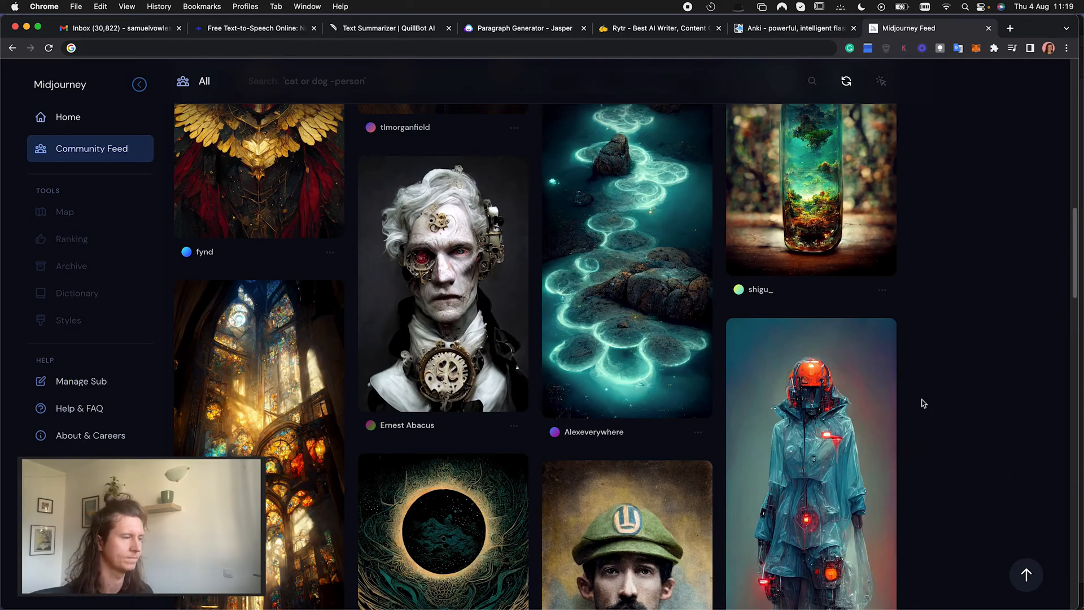